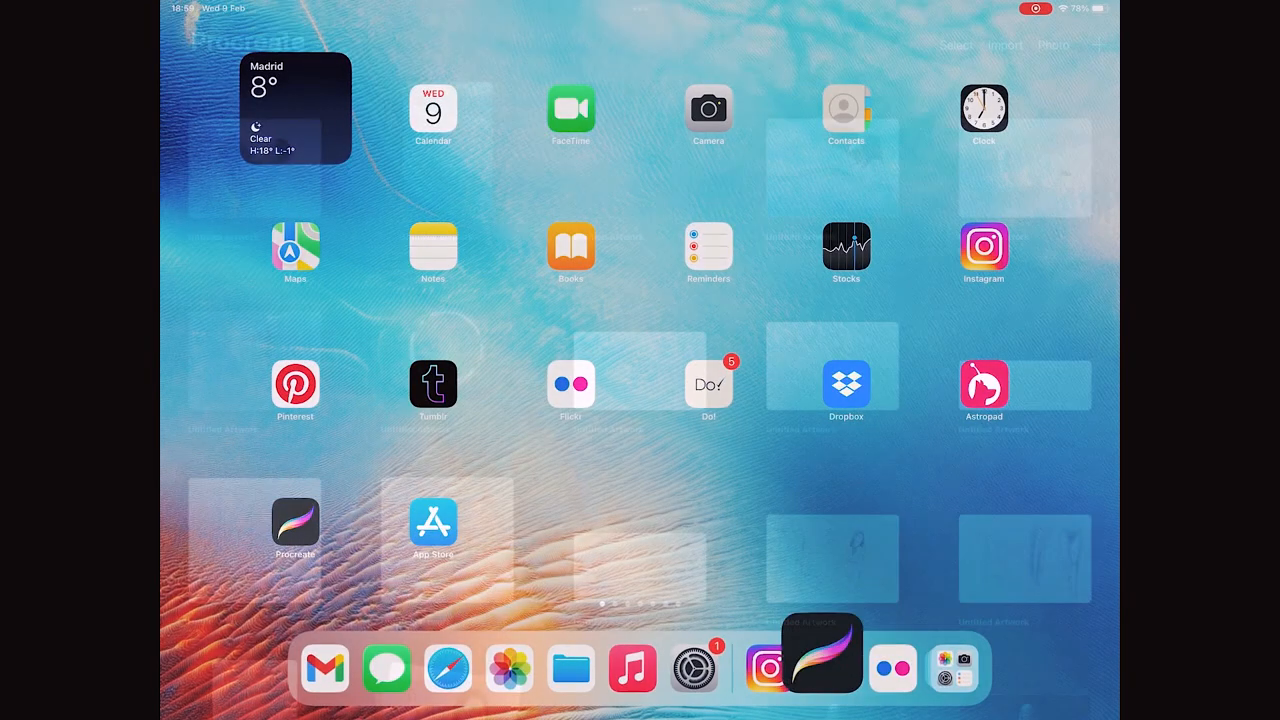
- Launch Procreate and open the underwater sinking-woman artwork from the Gallery
{"action": "left_click", "coordinate": [822, 652]}
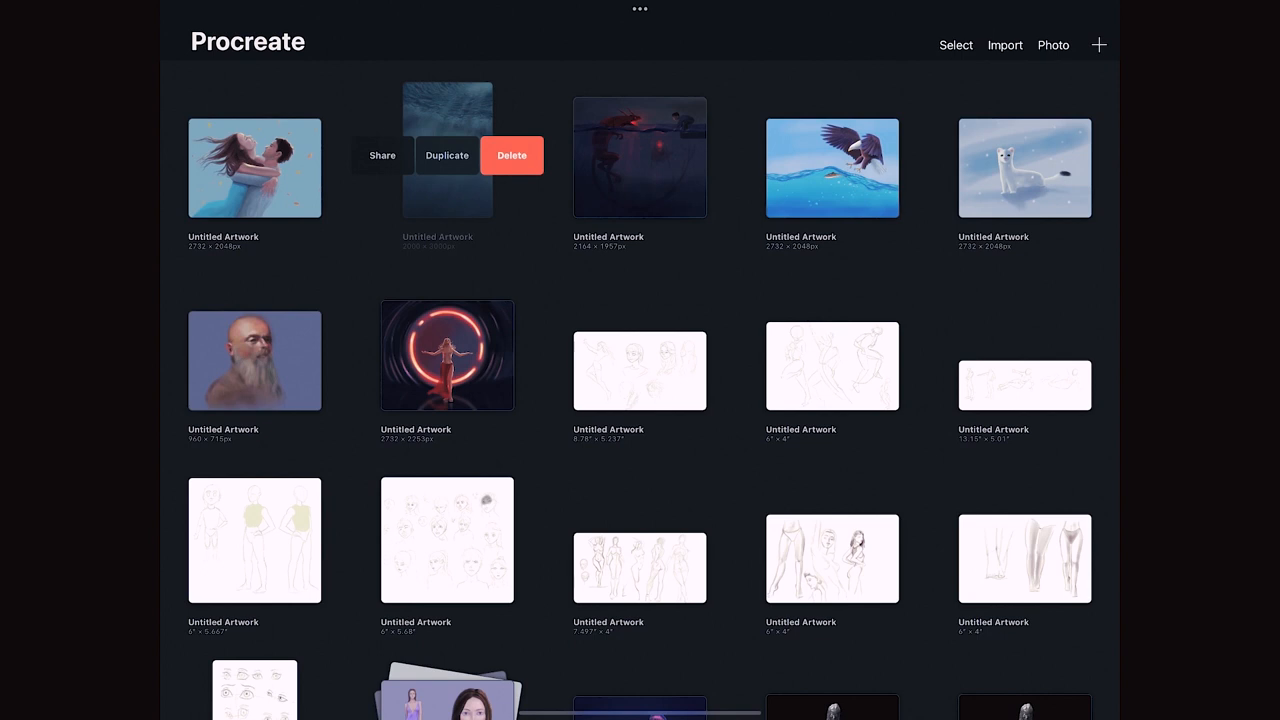
{"action": "left_click", "coordinate": [446, 156]}
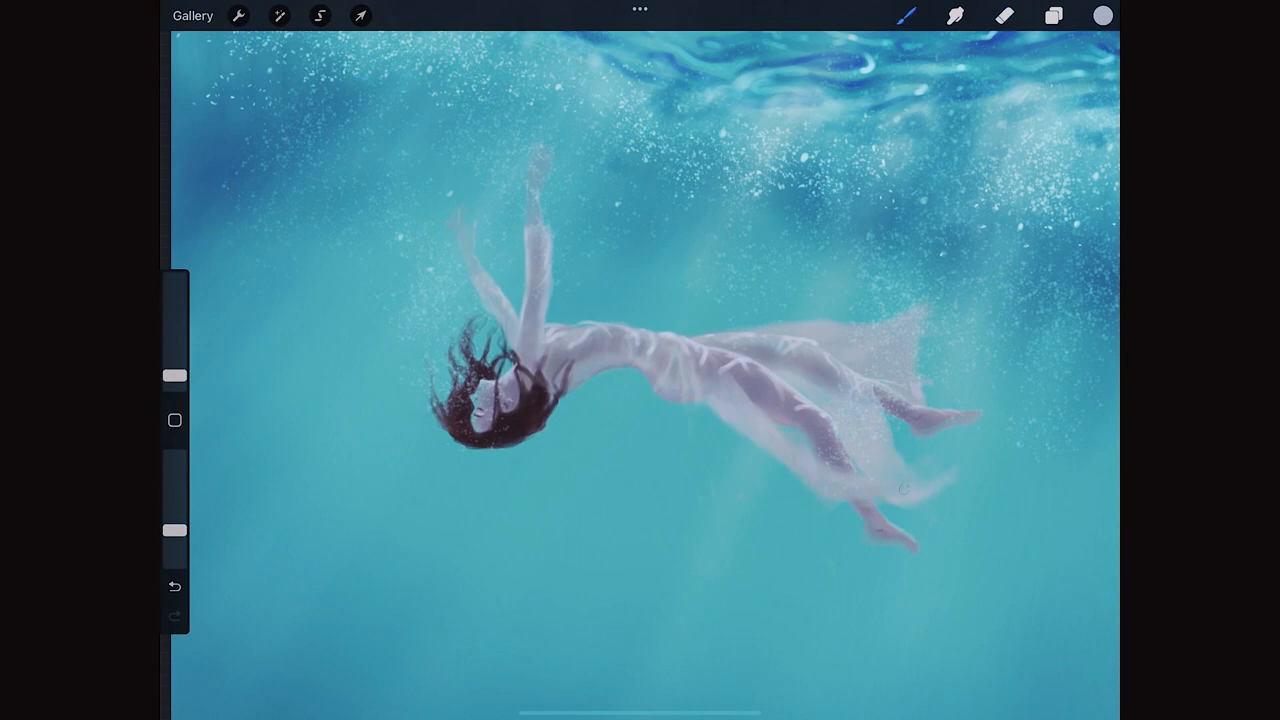
- Multi-select Layers 7, 6, 4, 8, 9, 3 and 5 and group them, ready to transform
{"action": "left_click", "coordinate": [1052, 16]}
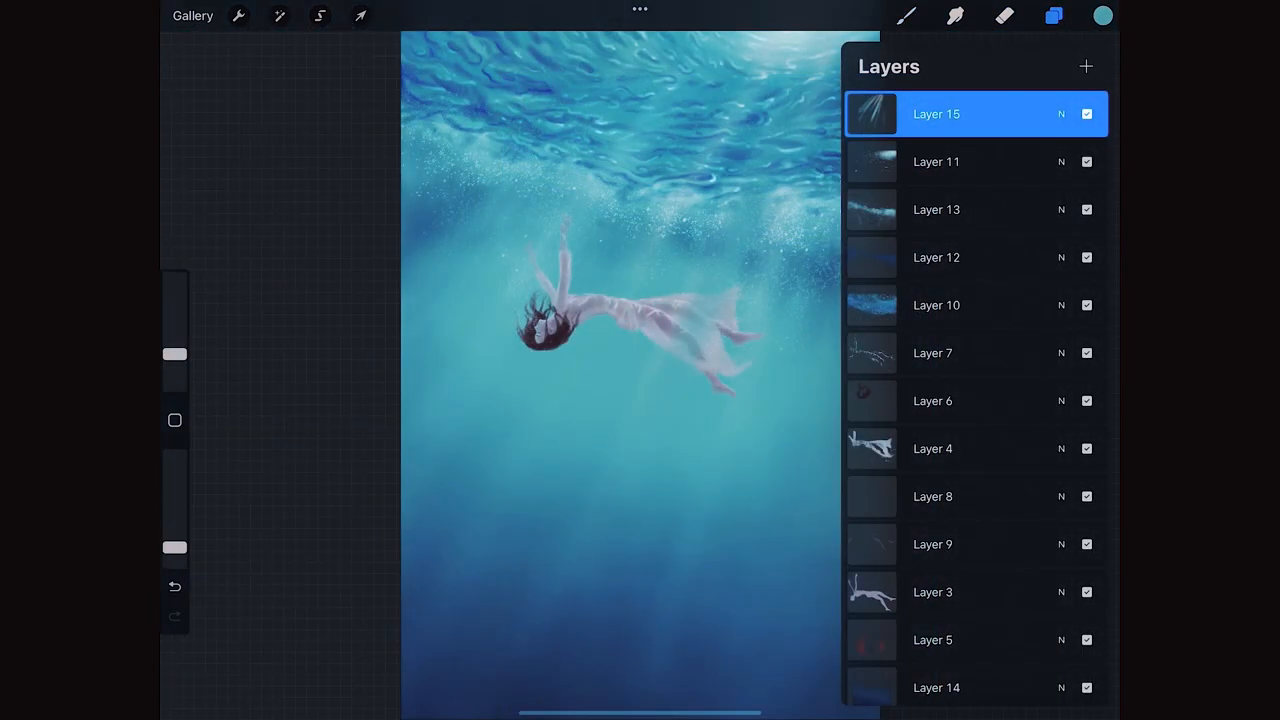
{"action": "left_click", "coordinate": [976, 352]}
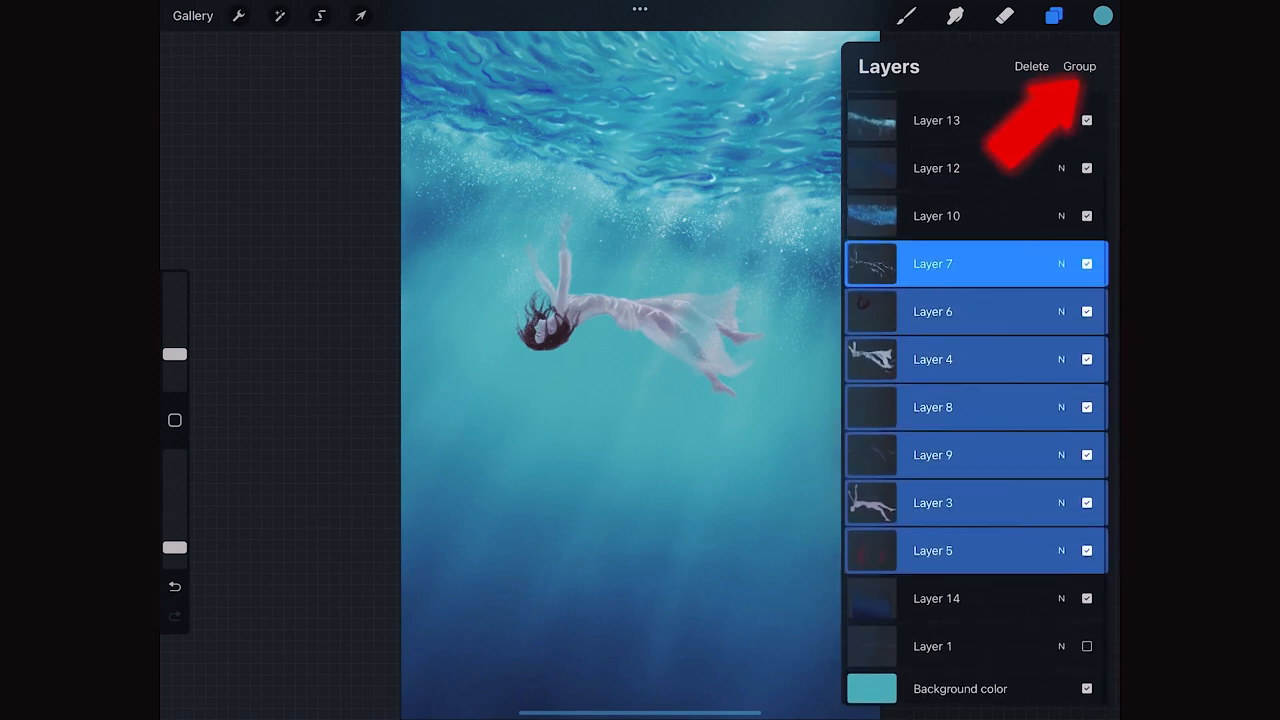
{"action": "left_click", "coordinate": [1080, 66]}
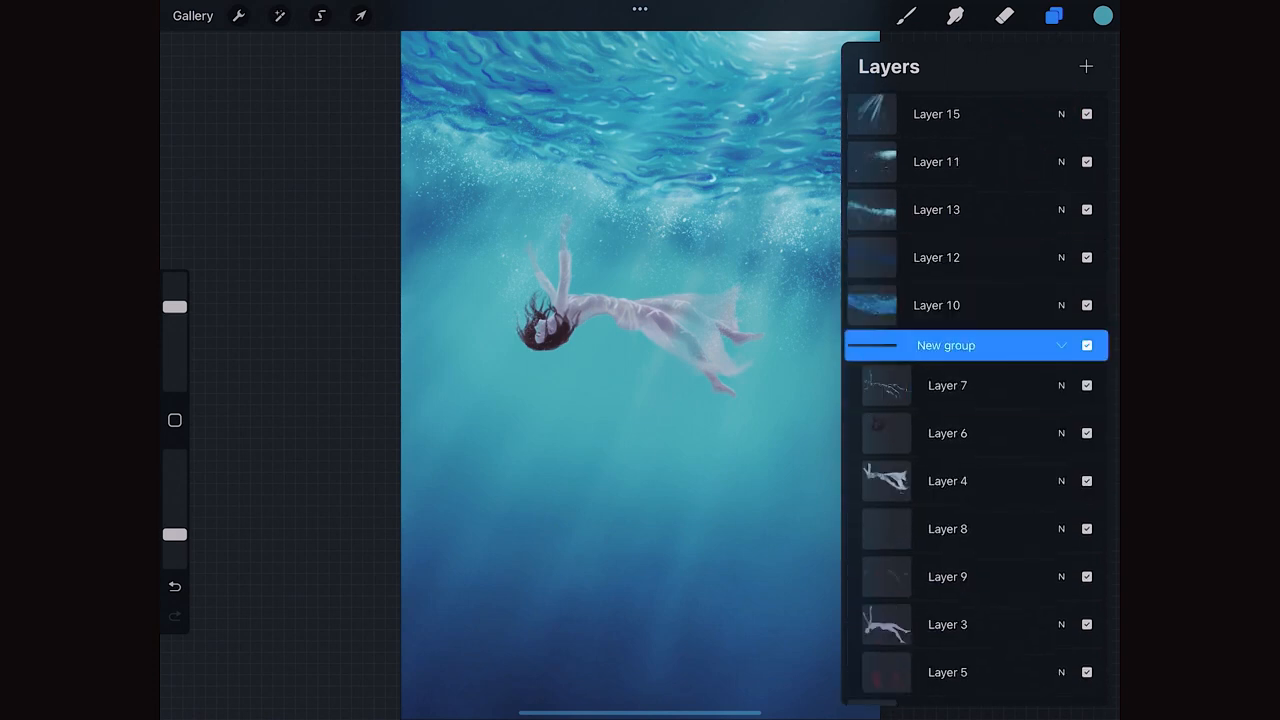
{"action": "left_click", "coordinate": [360, 16]}
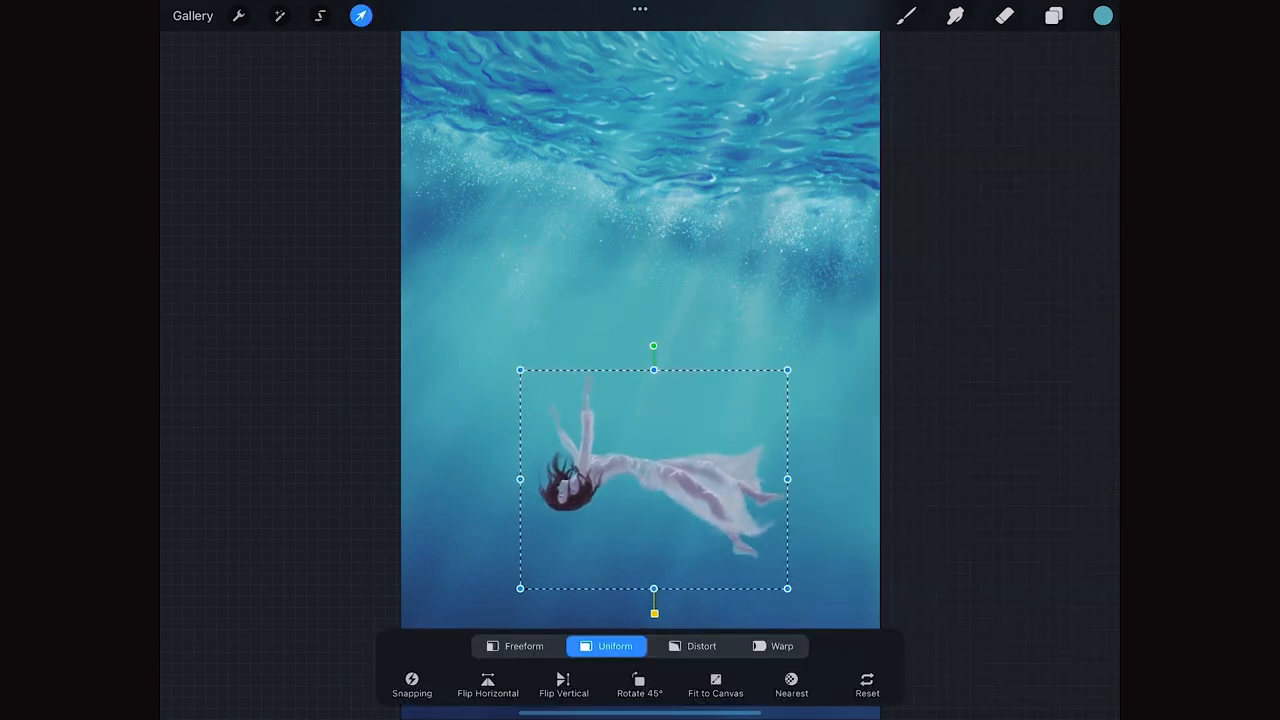
- Rotate the grouped woman to a steeper tilt, then lasso and re-angle her dress and legs separately
{"action": "left_click_drag", "start_coordinate": [654, 612], "coordinate": [584, 592]}
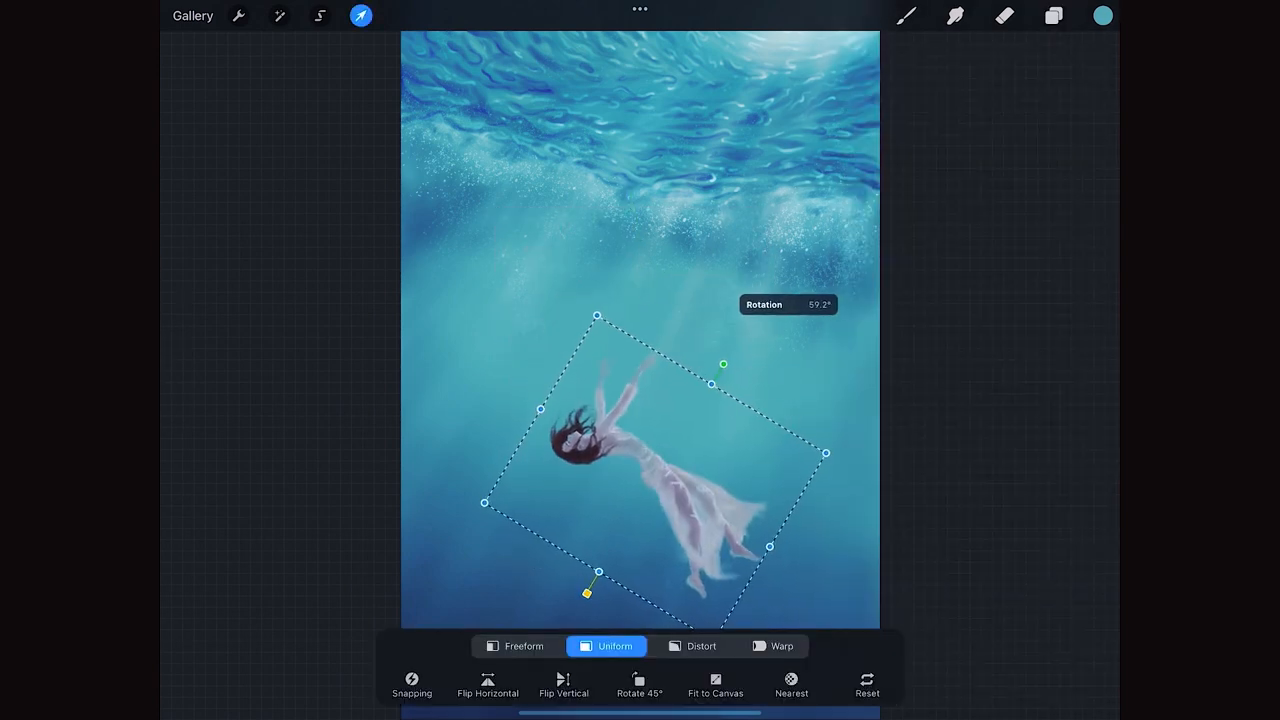
{"action": "left_click_drag", "start_coordinate": [588, 590], "coordinate": [604, 578]}
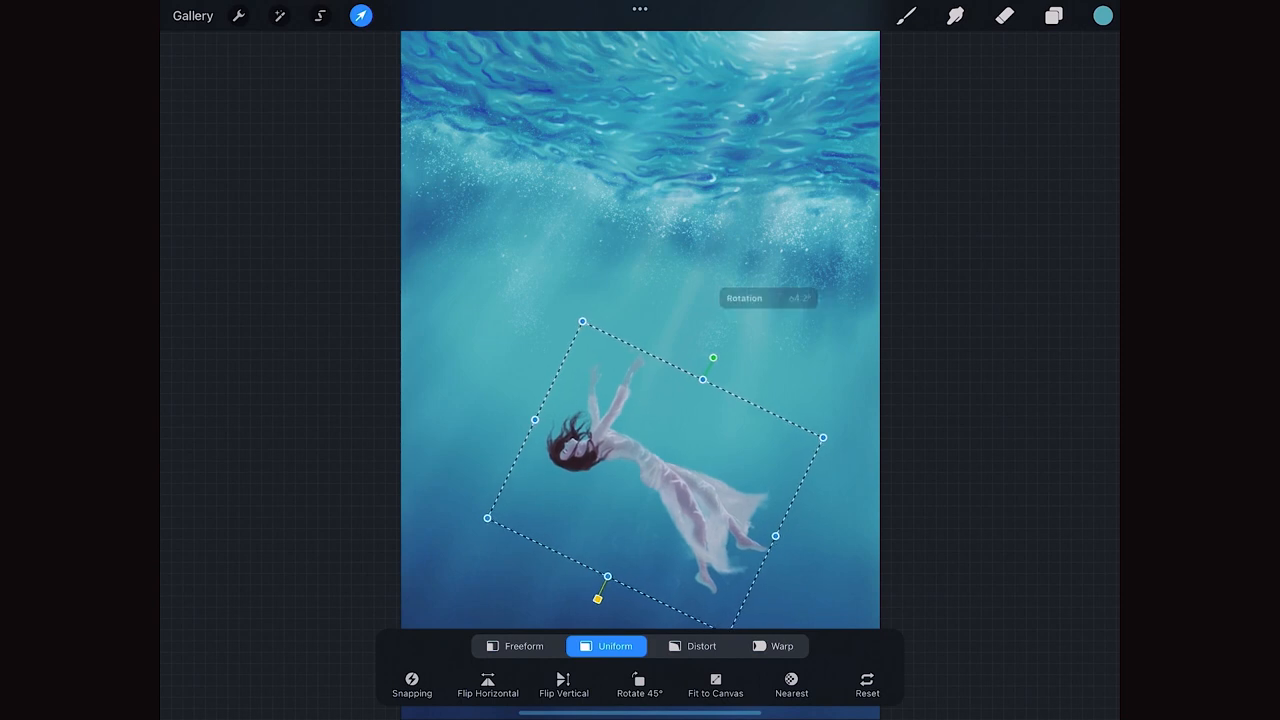
{"action": "left_click", "coordinate": [320, 16]}
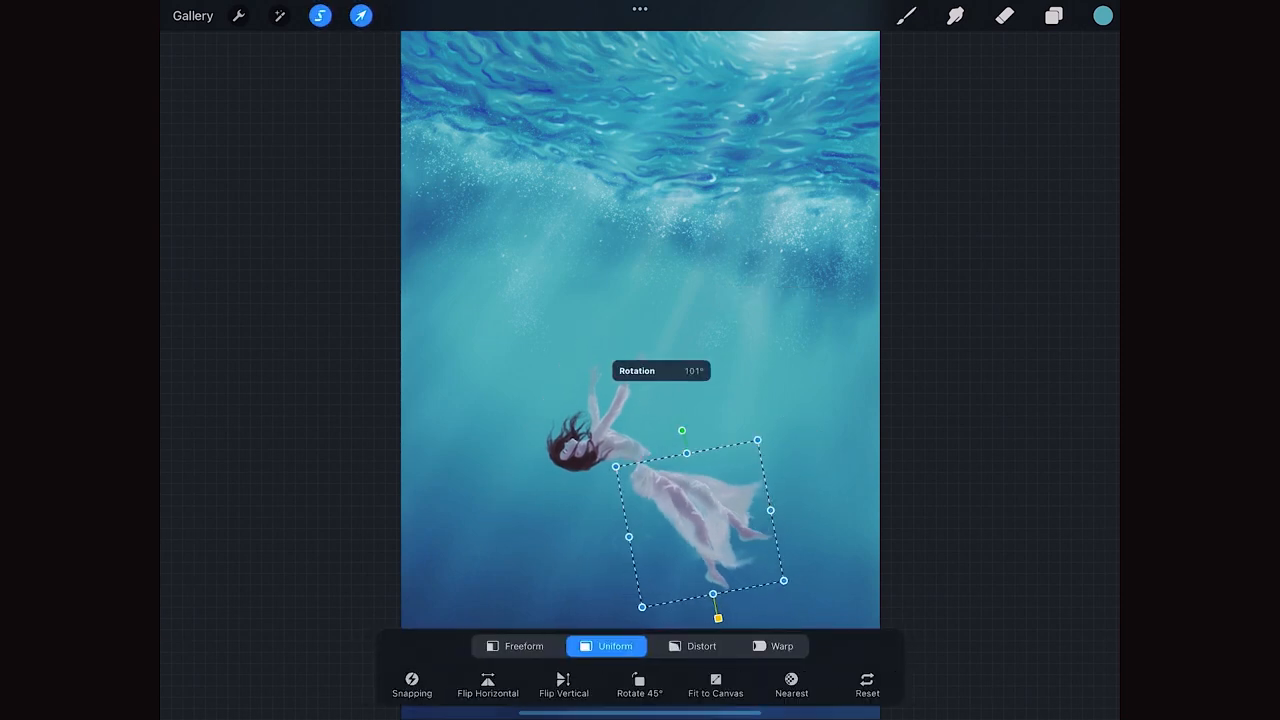
{"action": "left_click_drag", "start_coordinate": [716, 618], "coordinate": [778, 552]}
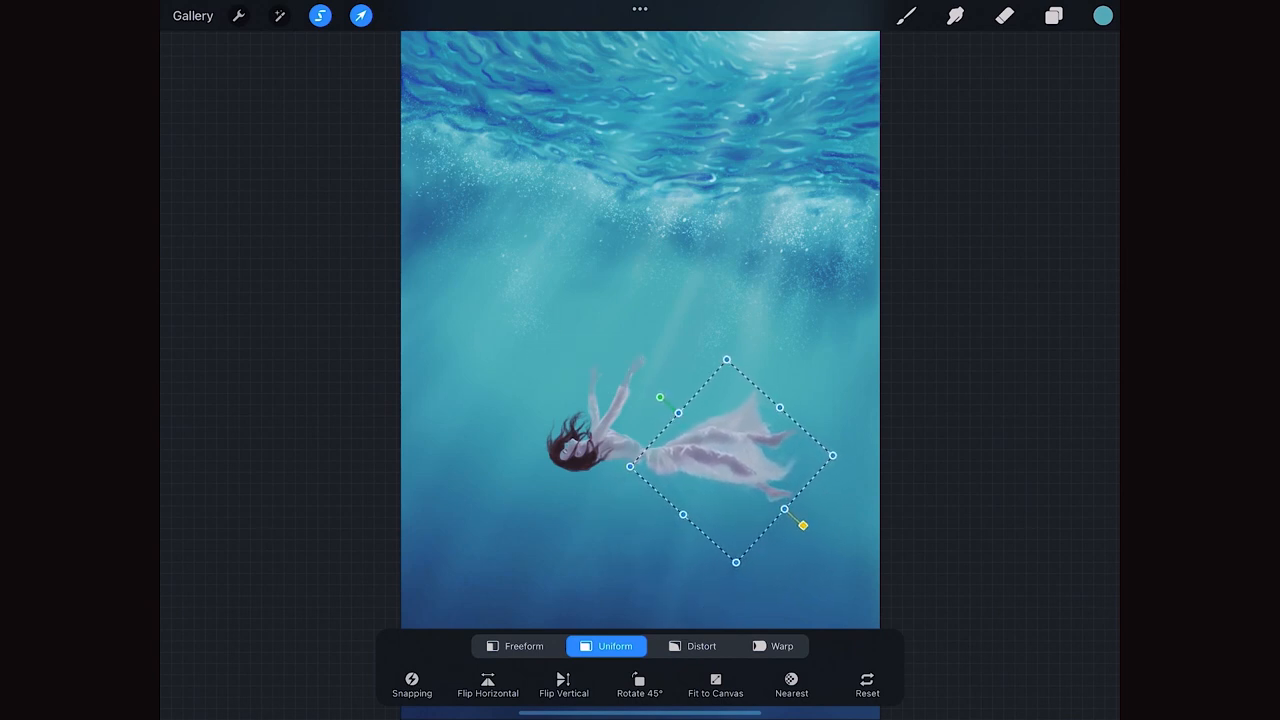
{"action": "left_click_drag", "start_coordinate": [800, 524], "coordinate": [798, 524]}
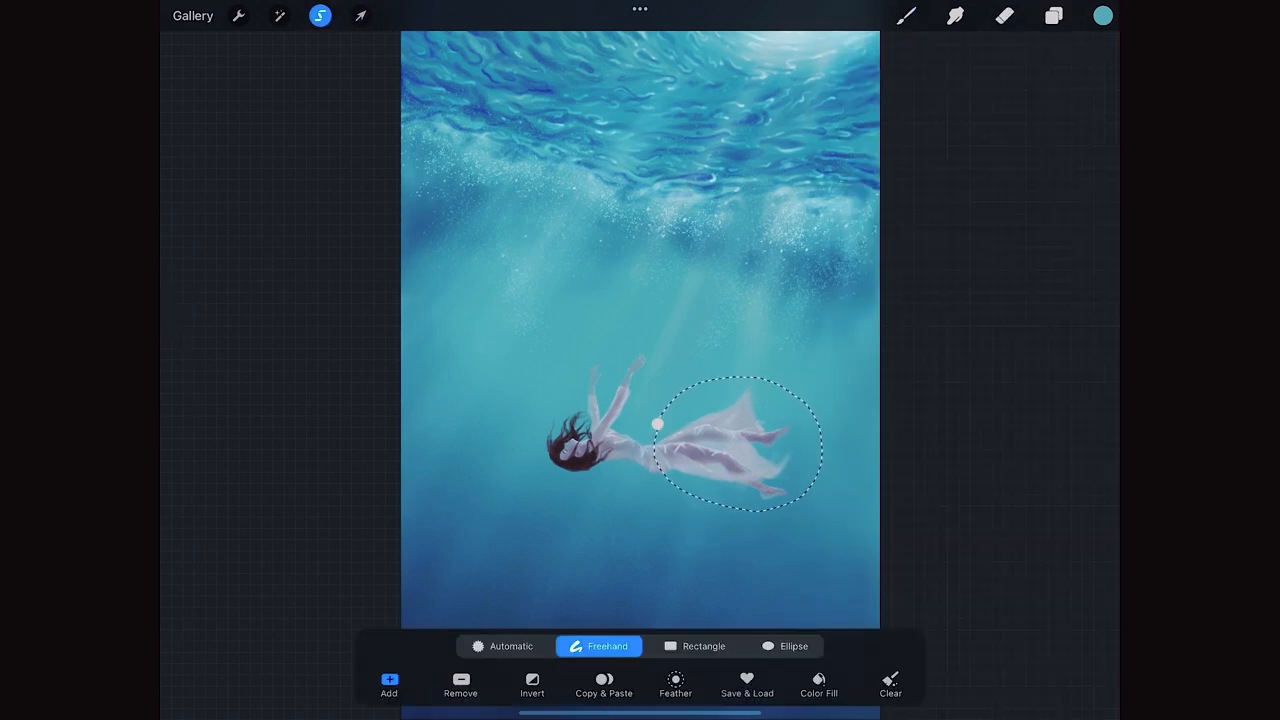
- Erase stray arm strokes, sketch dark connecting lines, then lasso the head and shift it onto the body
{"action": "left_click", "coordinate": [360, 16]}
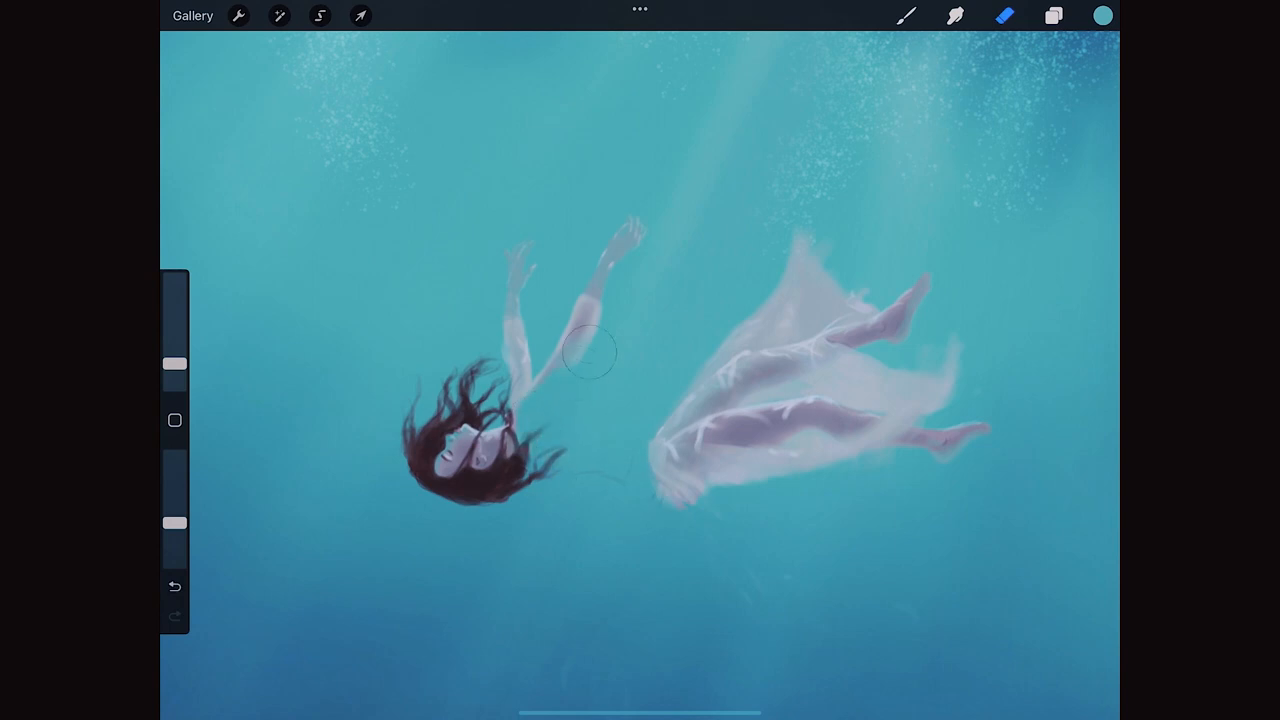
{"action": "left_click", "coordinate": [1100, 16]}
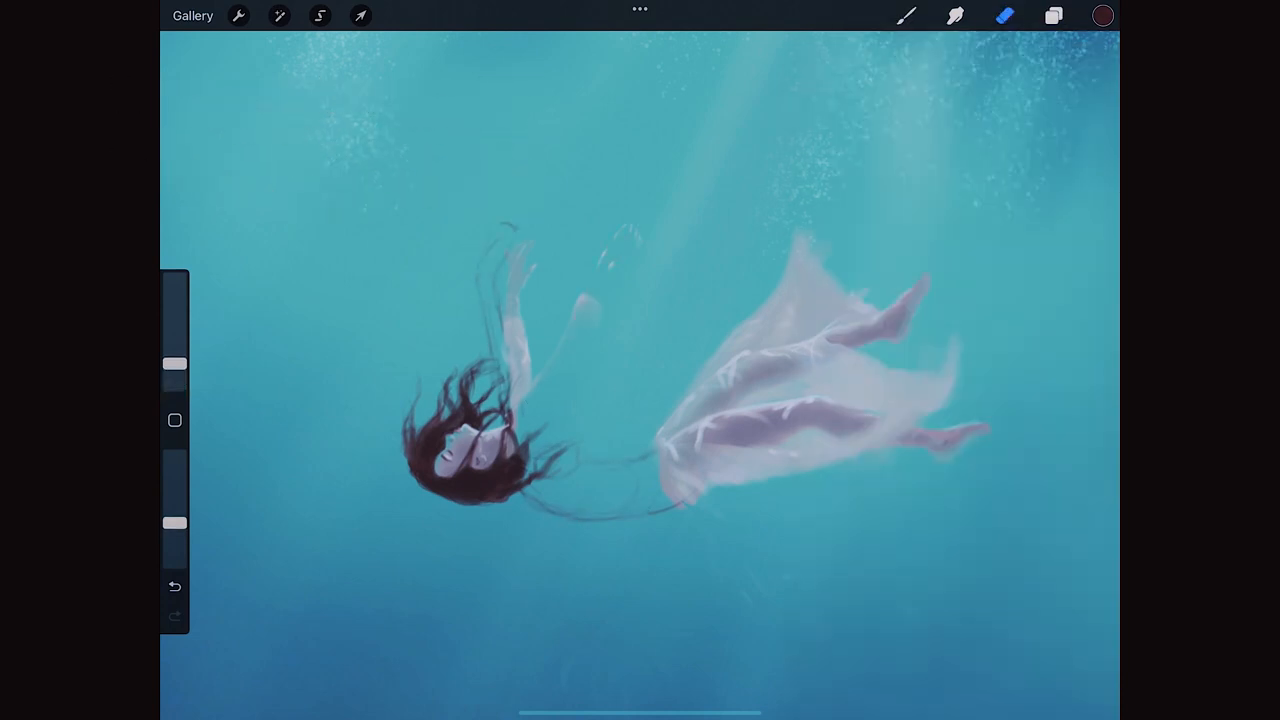
{"action": "left_click", "coordinate": [320, 16]}
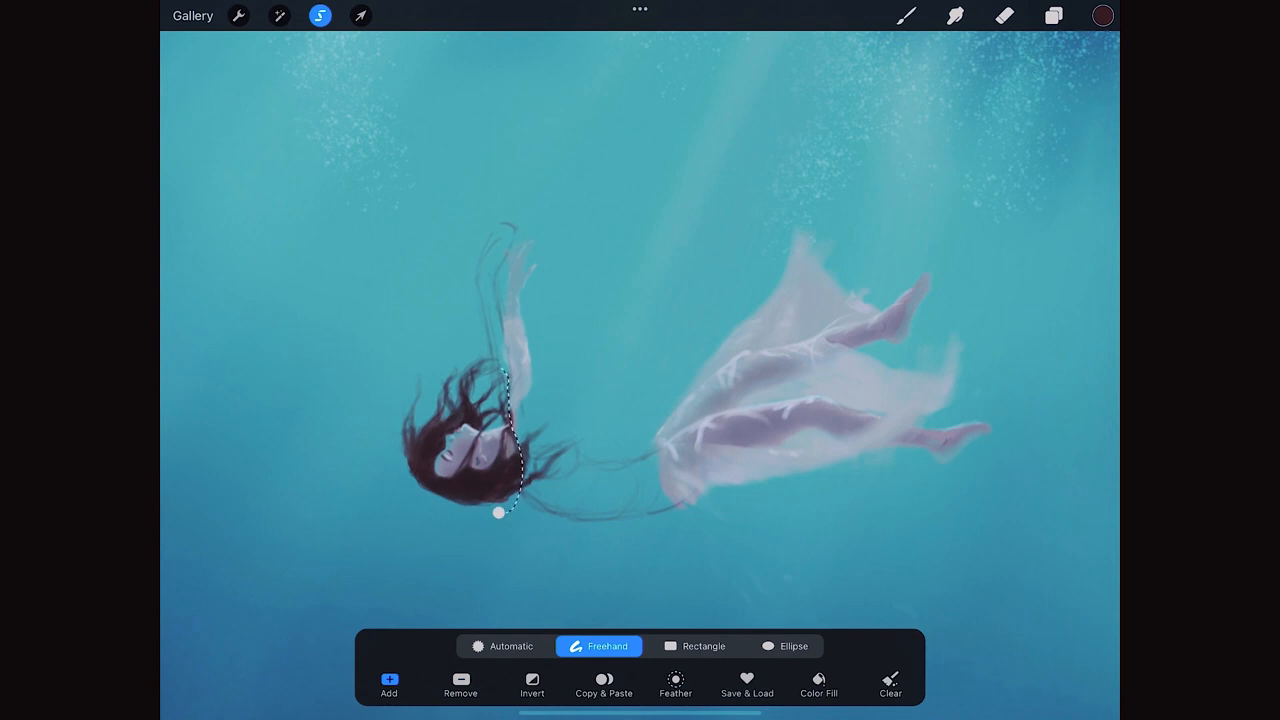
{"action": "left_click", "coordinate": [360, 16]}
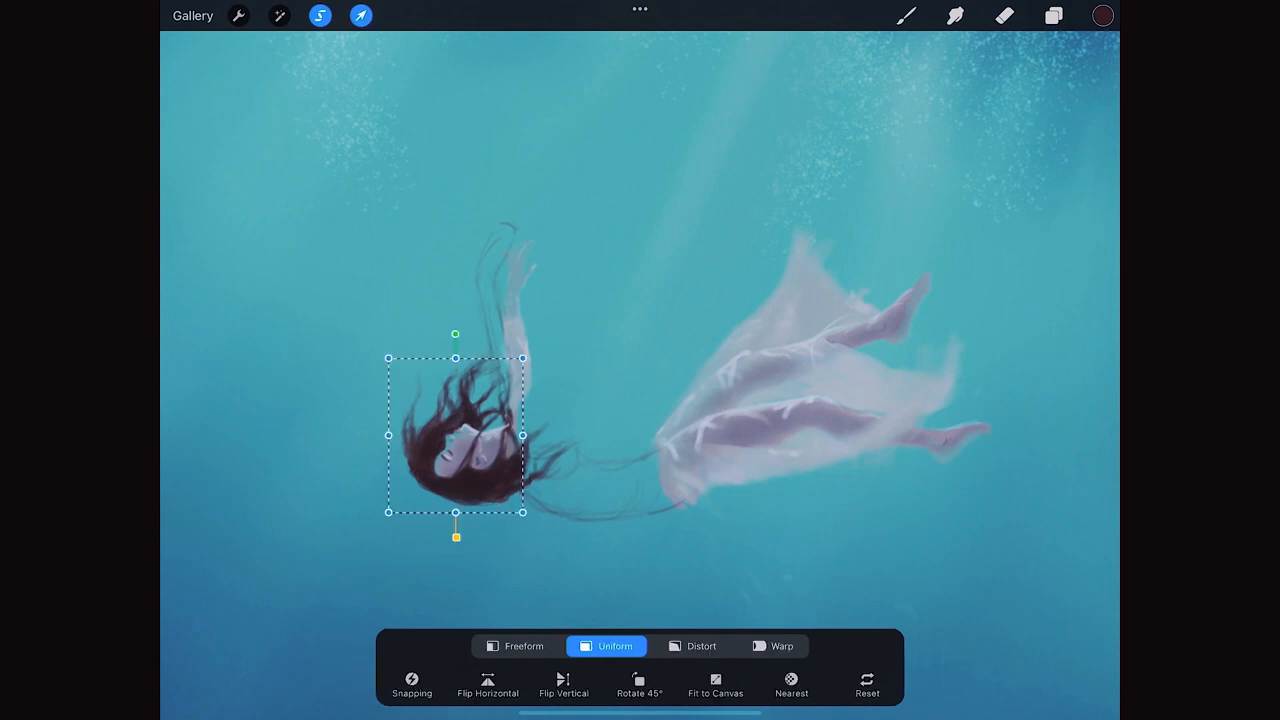
{"action": "left_click_drag", "start_coordinate": [456, 536], "coordinate": [390, 510]}
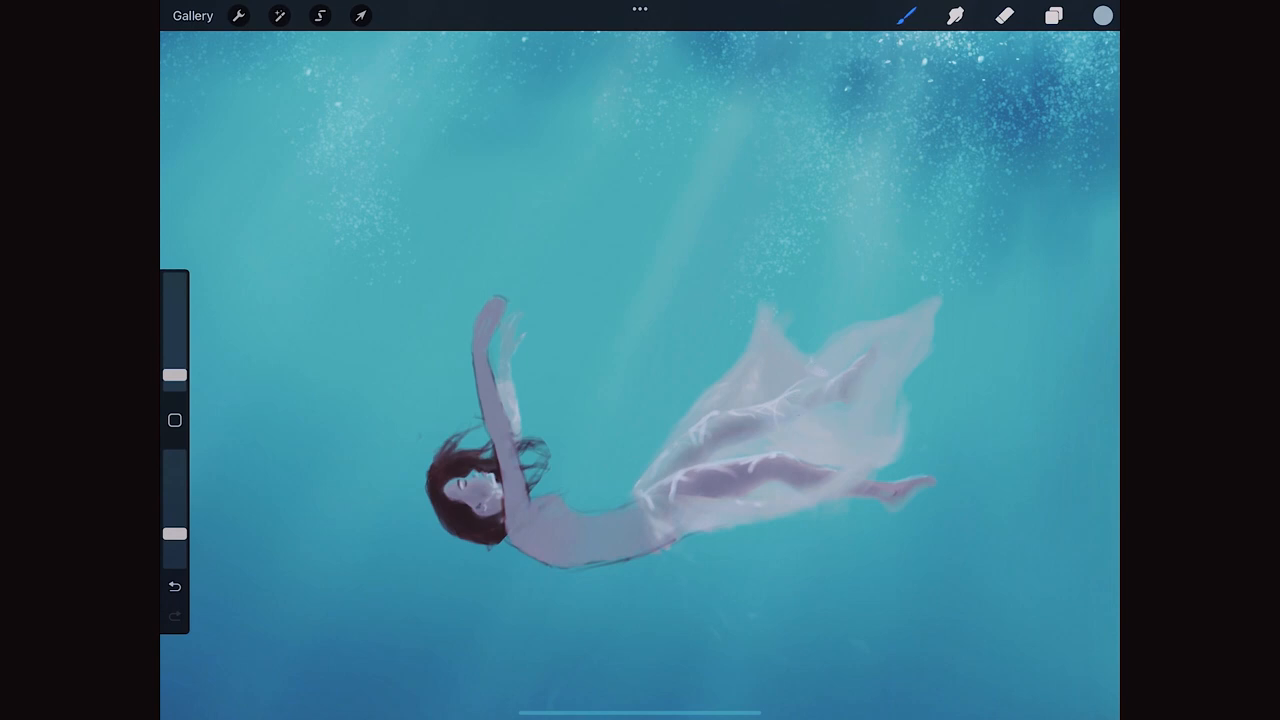
- Select Layer 17 through Layer 3, then scale the woman down and drag her toward the deeper blue bottom
{"action": "left_click", "coordinate": [1052, 16]}
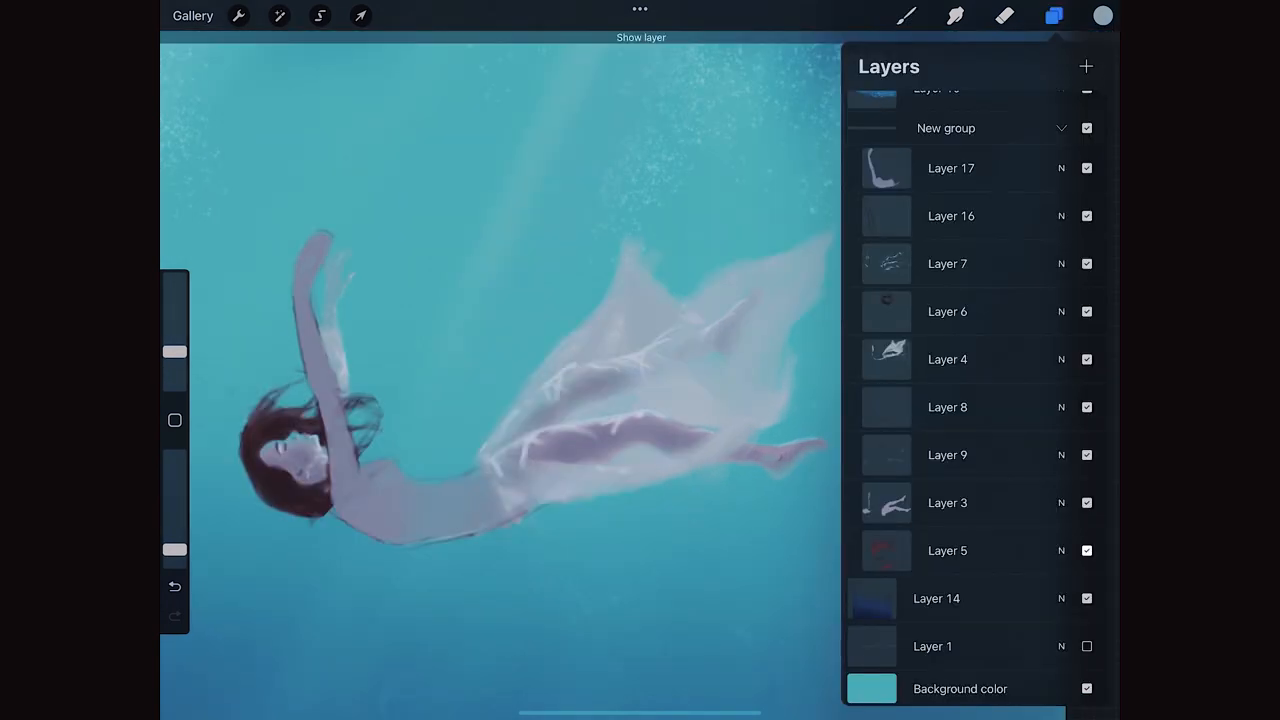
{"action": "left_click", "coordinate": [948, 502]}
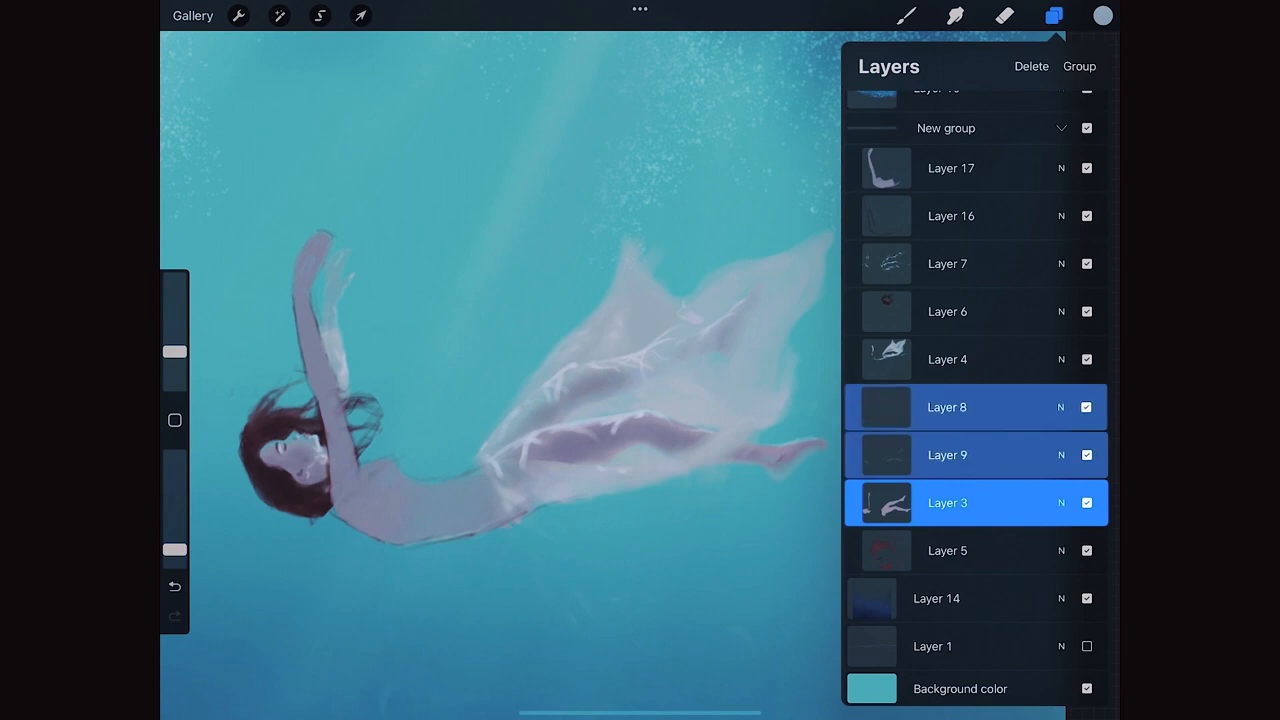
{"action": "left_click", "coordinate": [320, 16]}
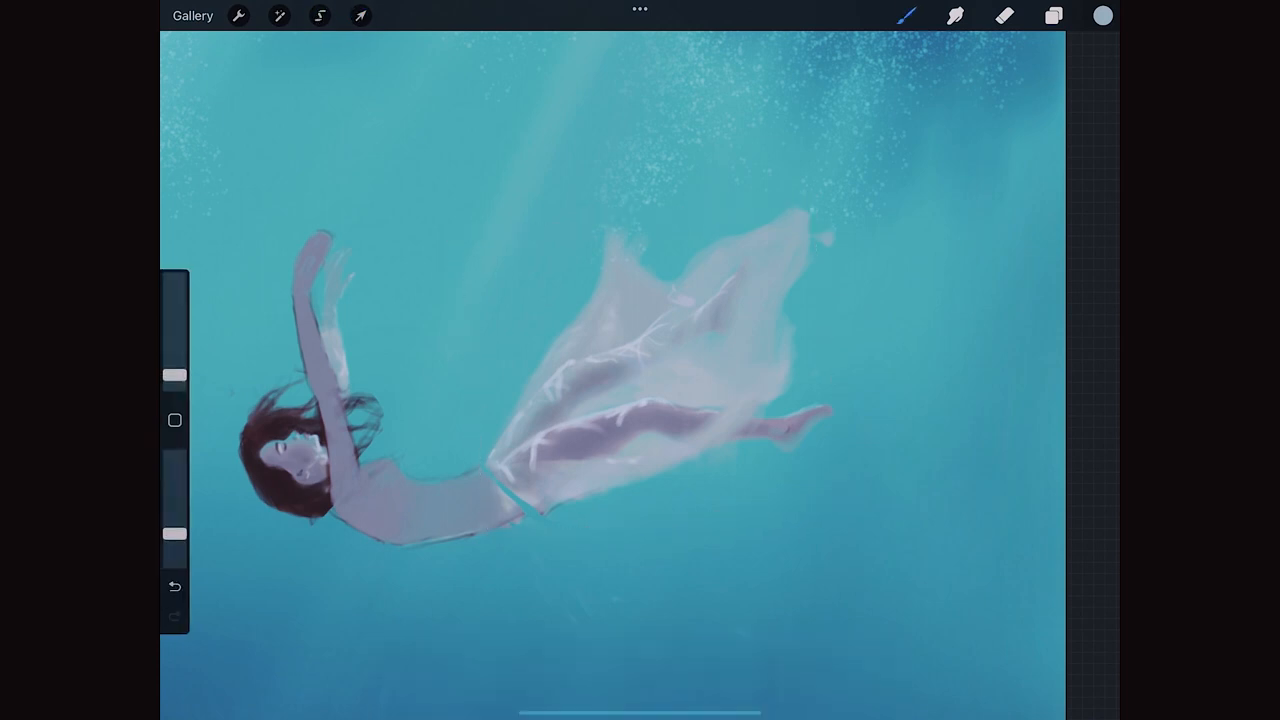
{"action": "left_click", "coordinate": [1052, 16]}
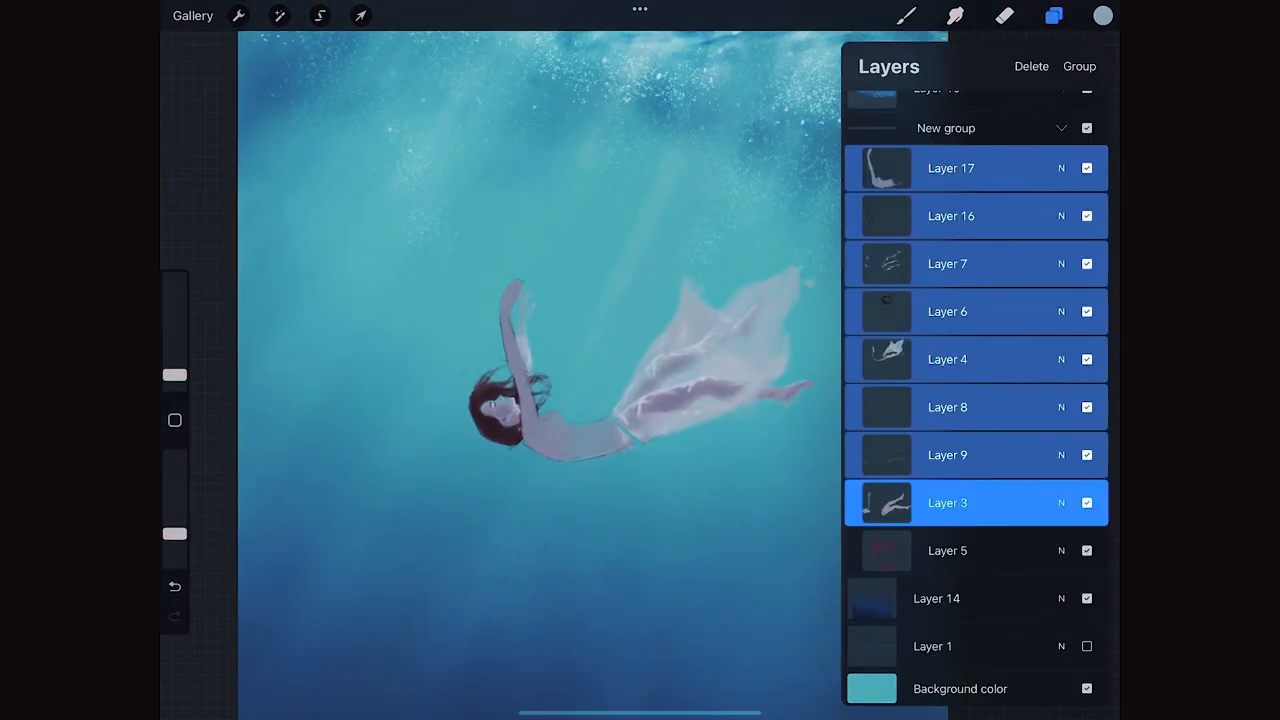
{"action": "left_click", "coordinate": [360, 16]}
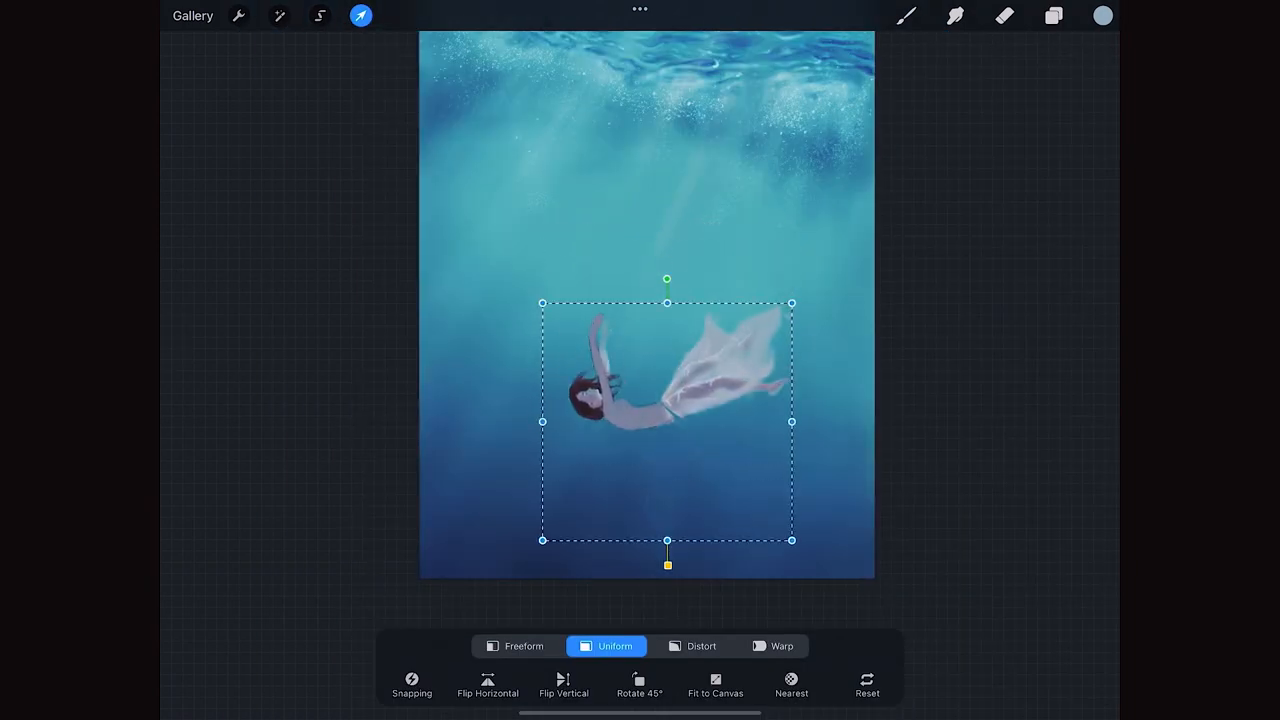
{"action": "left_click_drag", "start_coordinate": [668, 422], "coordinate": [652, 472]}
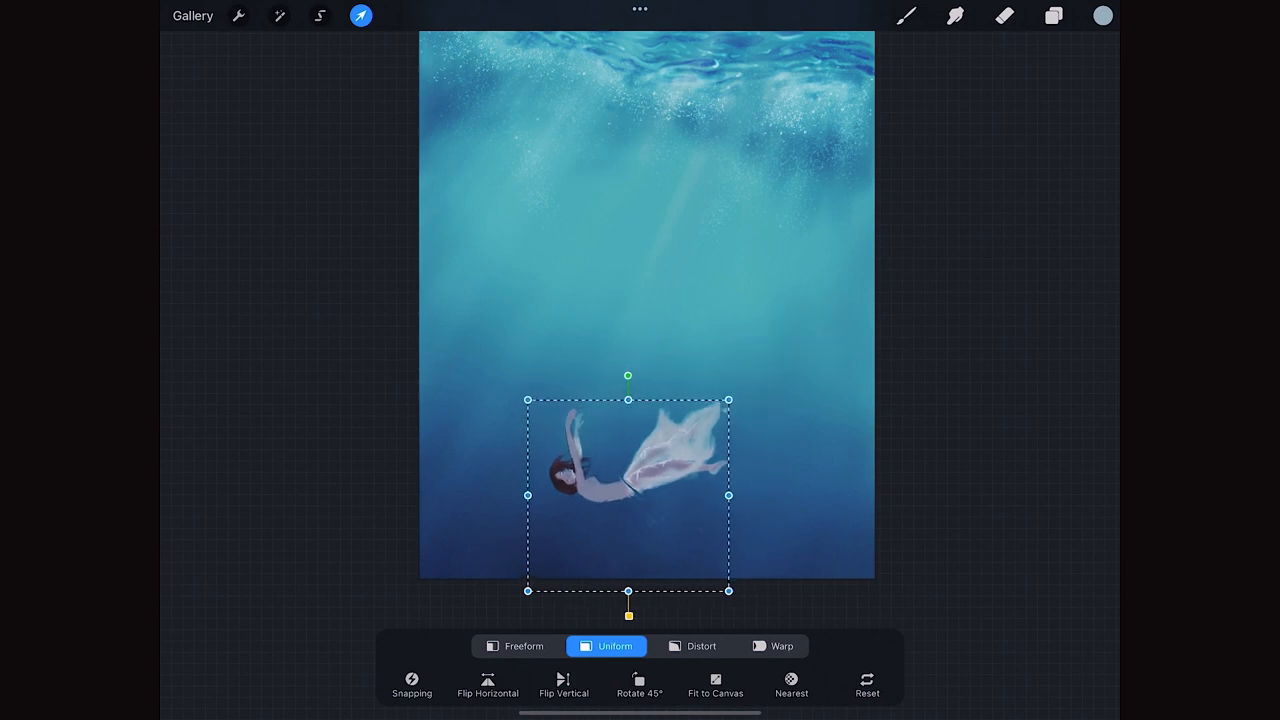
{"action": "left_click_drag", "start_coordinate": [628, 490], "coordinate": [644, 478]}
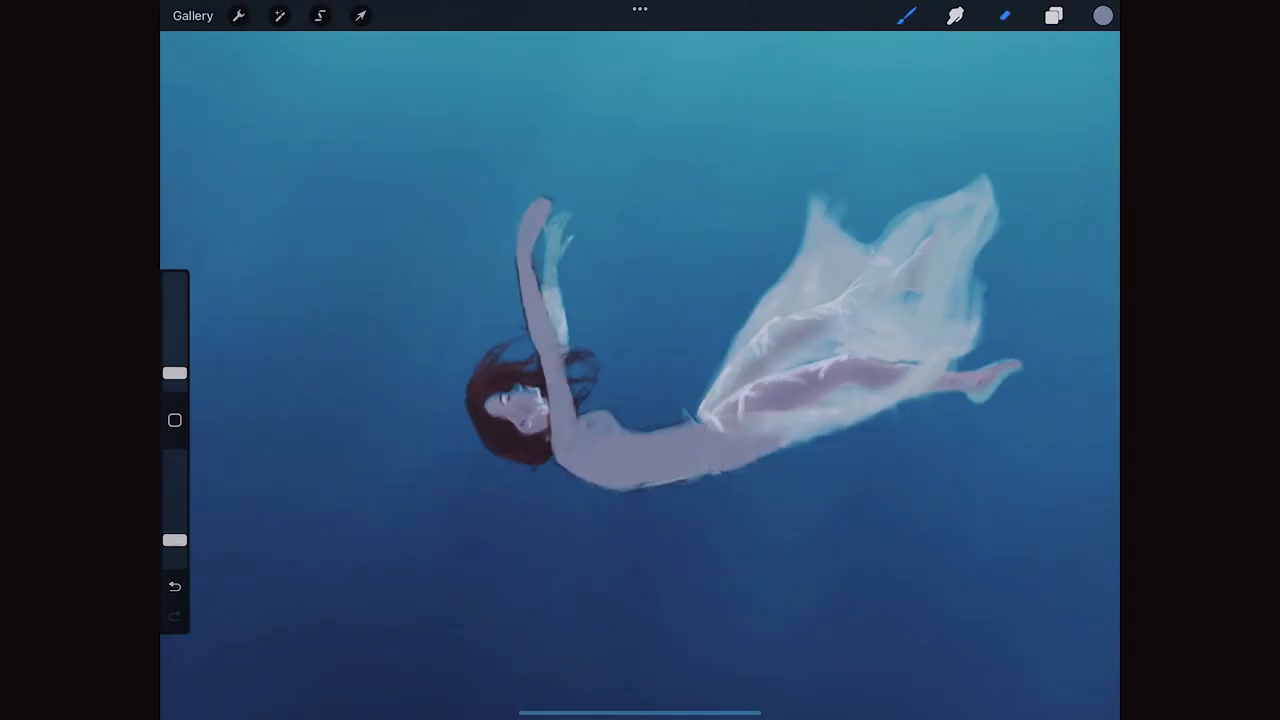
{"action": "left_click", "coordinate": [1004, 16]}
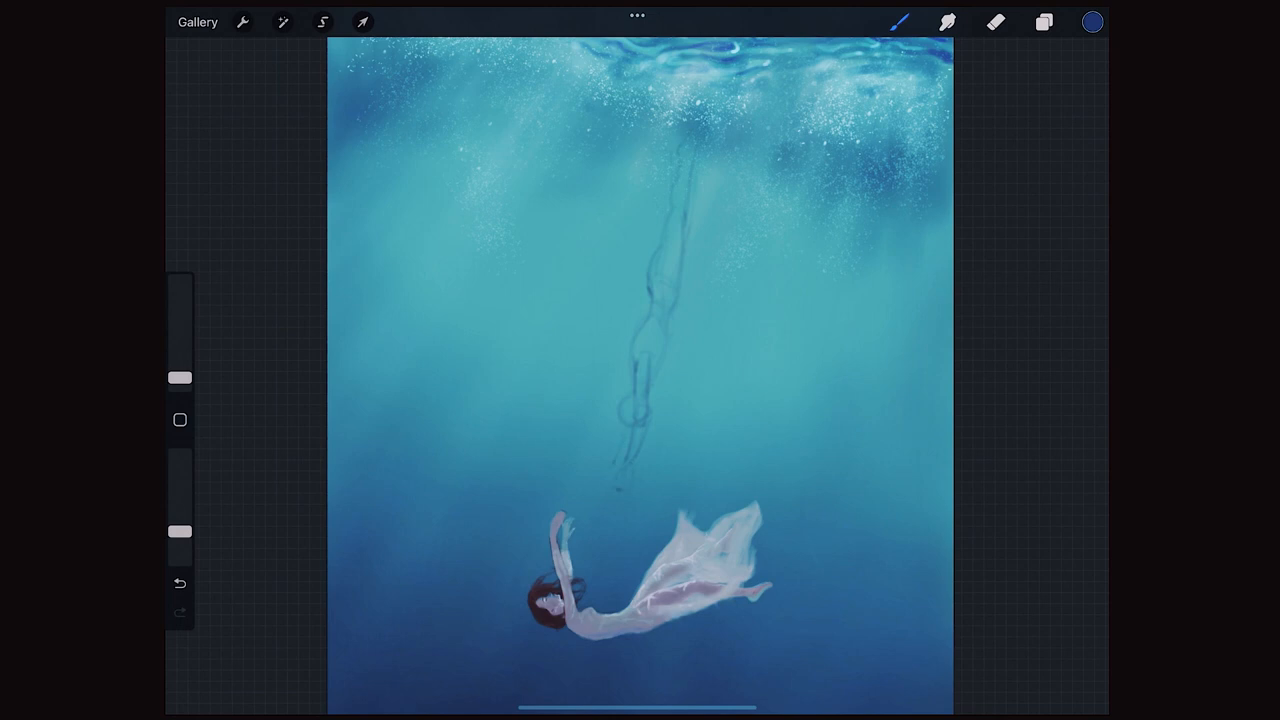
- Select the sketch layer and uniformly resize it into a slim head-first diver above the woman
{"action": "left_click", "coordinate": [1044, 22]}
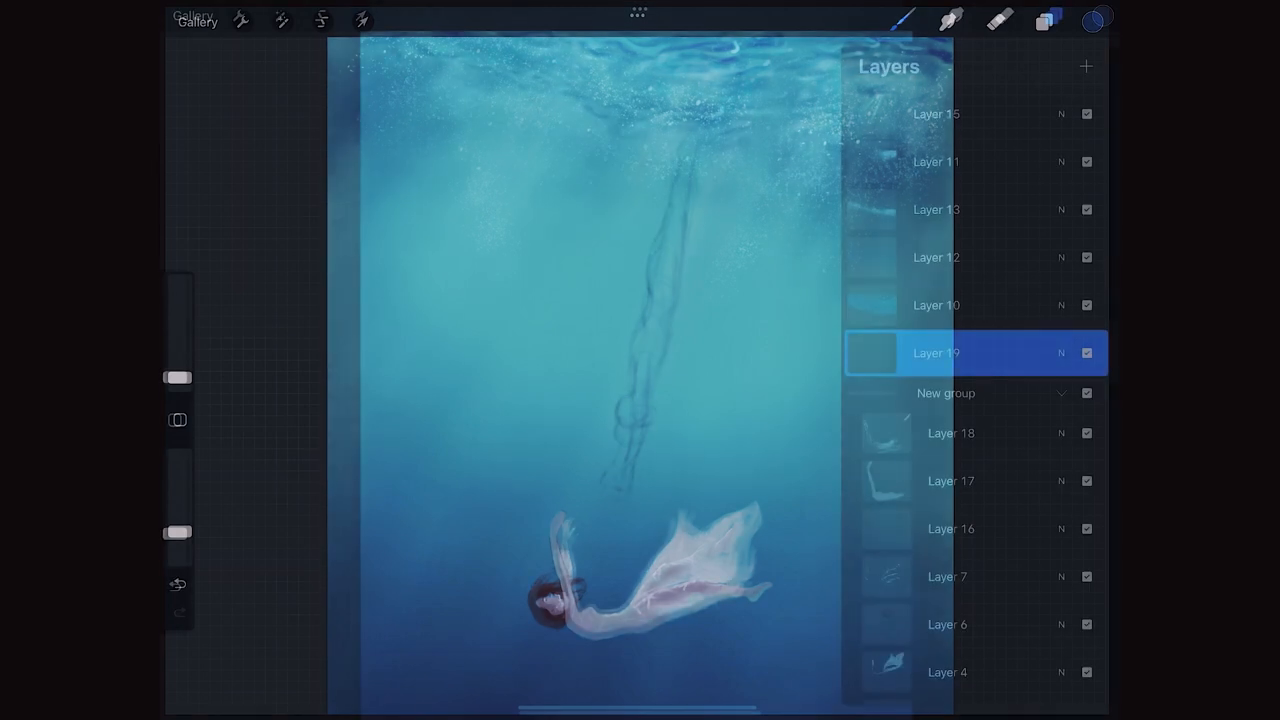
{"action": "left_click", "coordinate": [360, 20]}
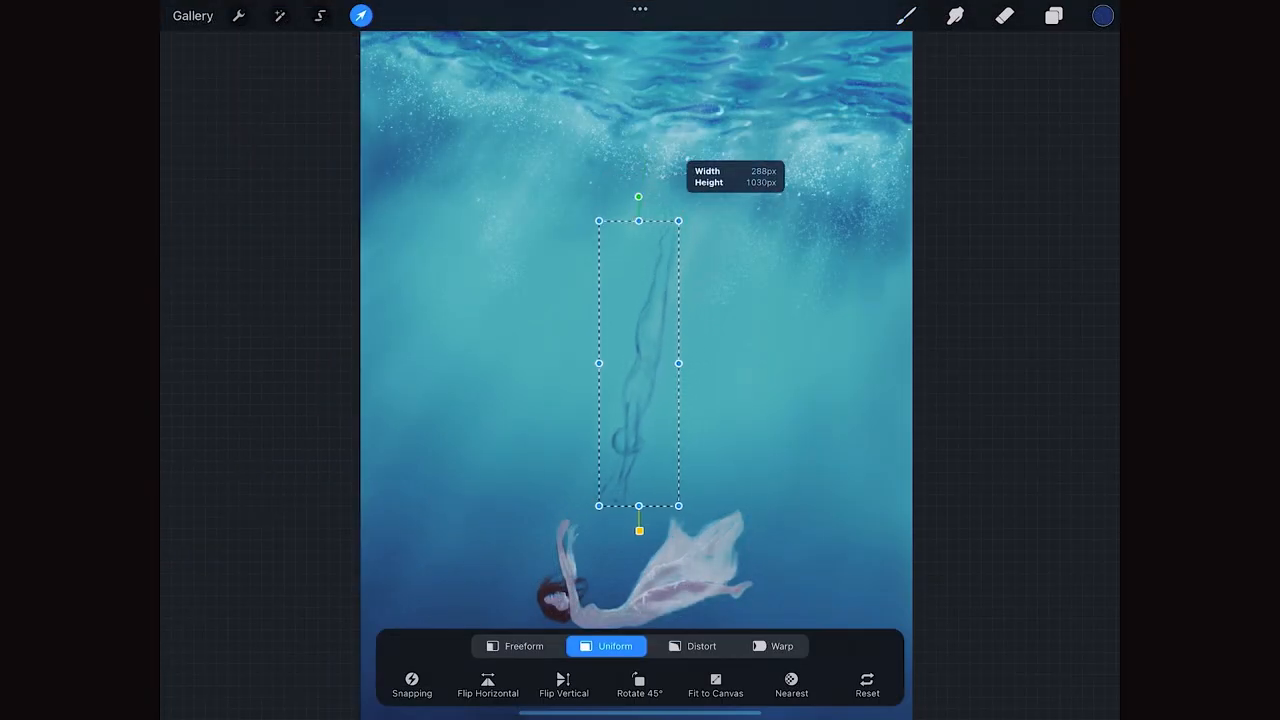
{"action": "left_click_drag", "start_coordinate": [640, 364], "coordinate": [660, 276]}
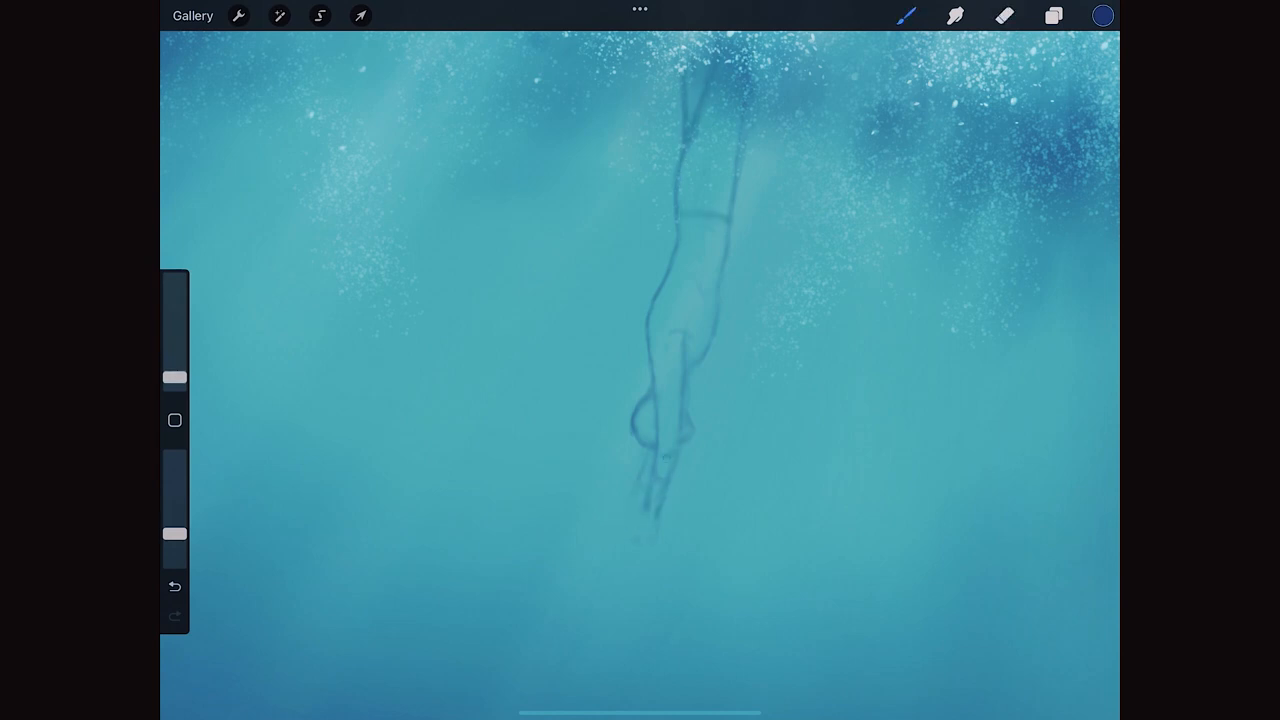
- Paint the man's pale shirt, dark trousers and skin-toned hands, then erase stray paint around the hands
{"action": "left_click", "coordinate": [1102, 16]}
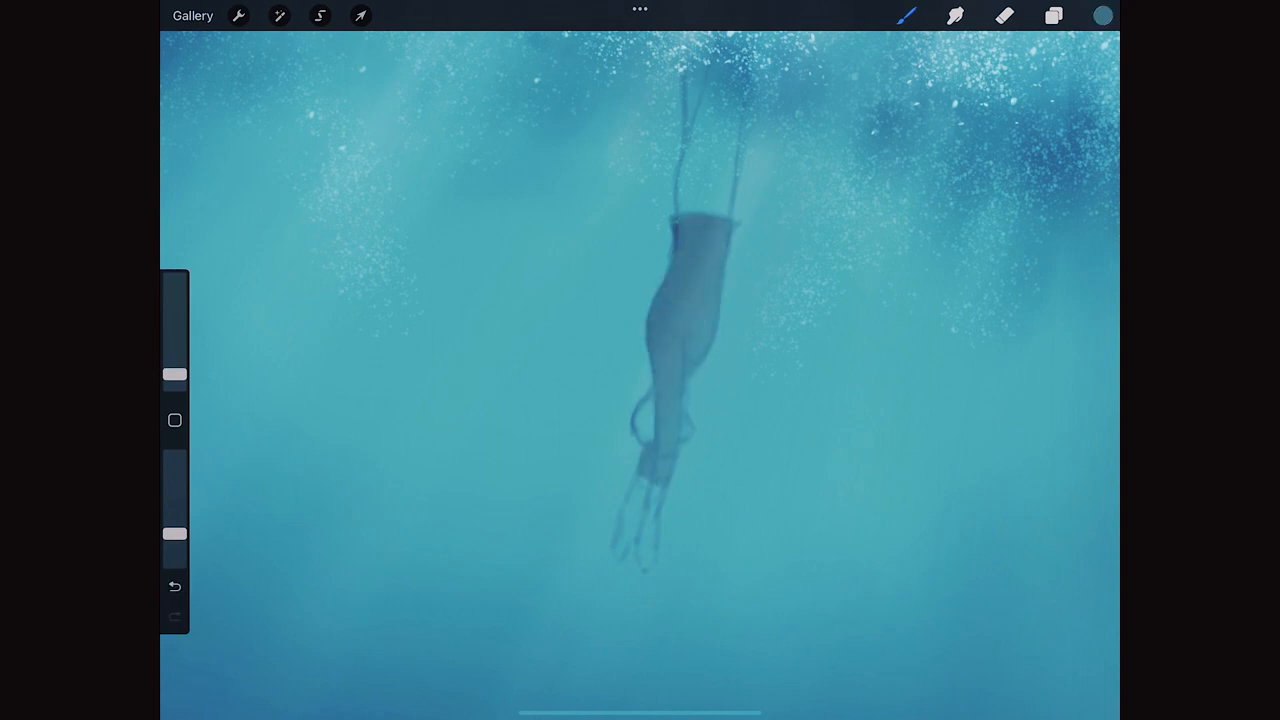
{"action": "left_click", "coordinate": [1100, 16]}
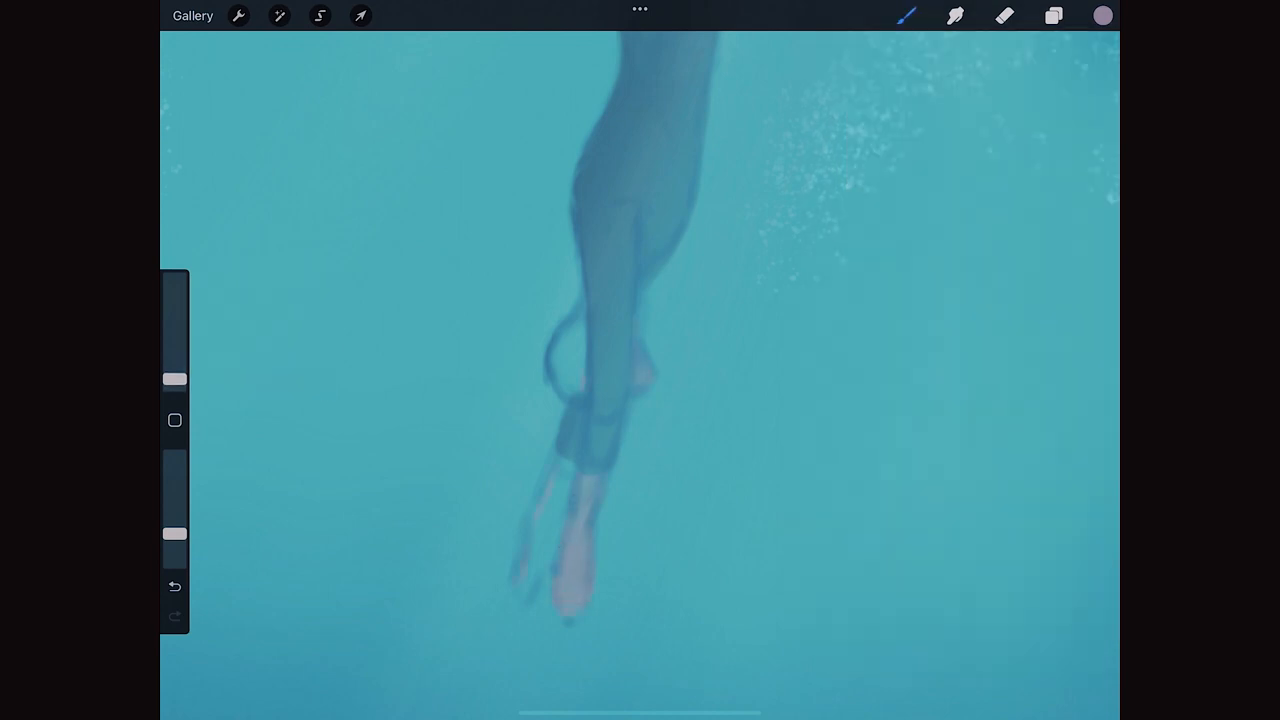
{"action": "left_click", "coordinate": [1004, 16]}
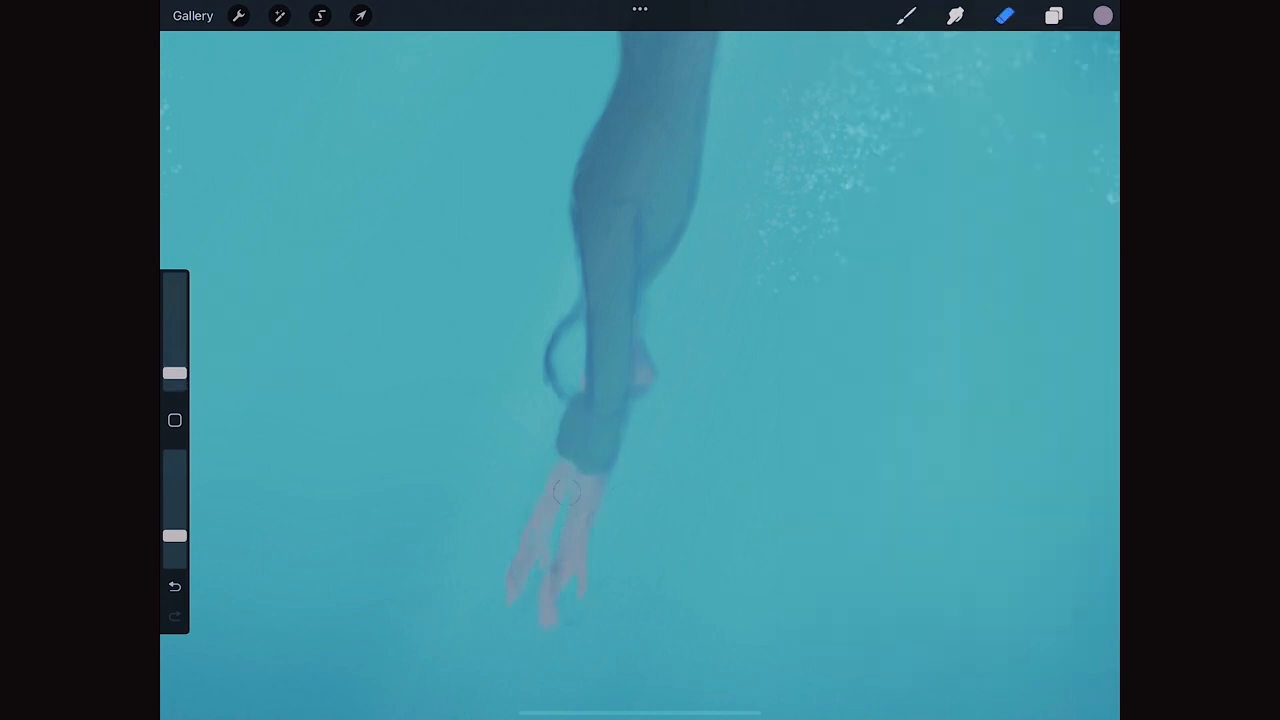
{"action": "left_click_drag", "start_coordinate": [564, 490], "coordinate": [560, 340]}
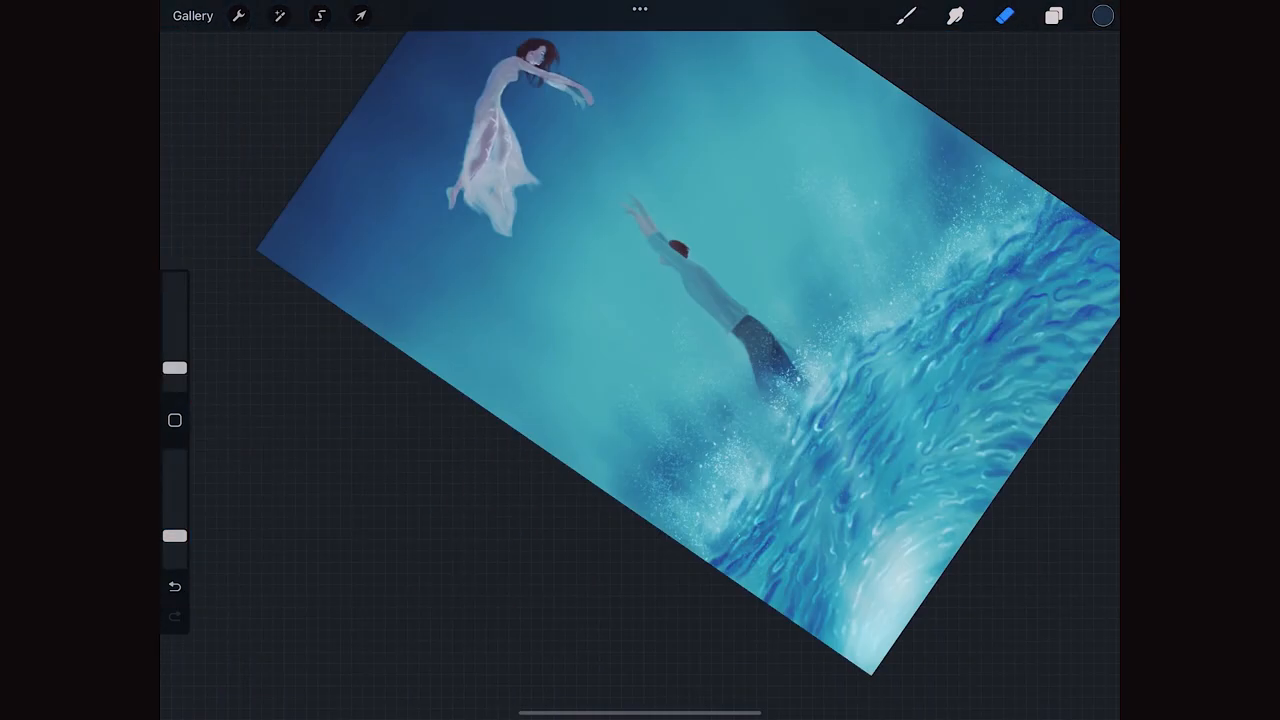
- Freehand-select the man's outstretched arm on his layers and reshape it to reach downward
{"action": "left_click", "coordinate": [1052, 16]}
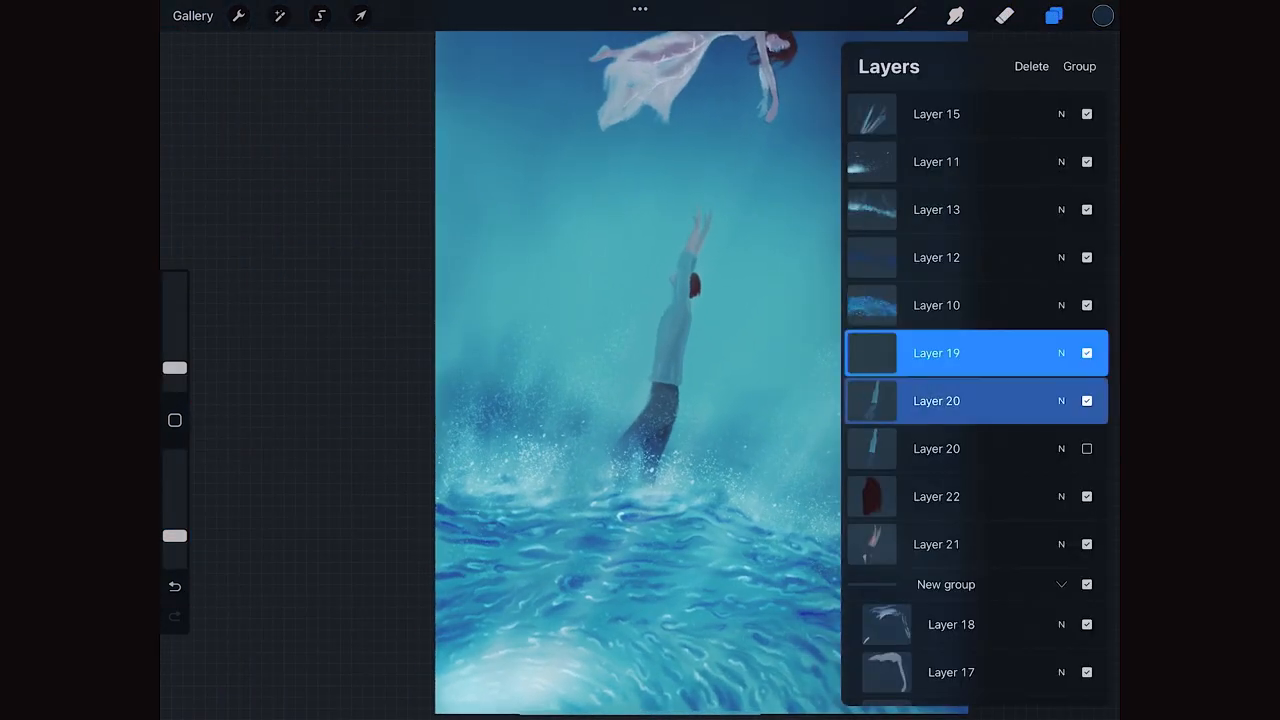
{"action": "left_click", "coordinate": [320, 16]}
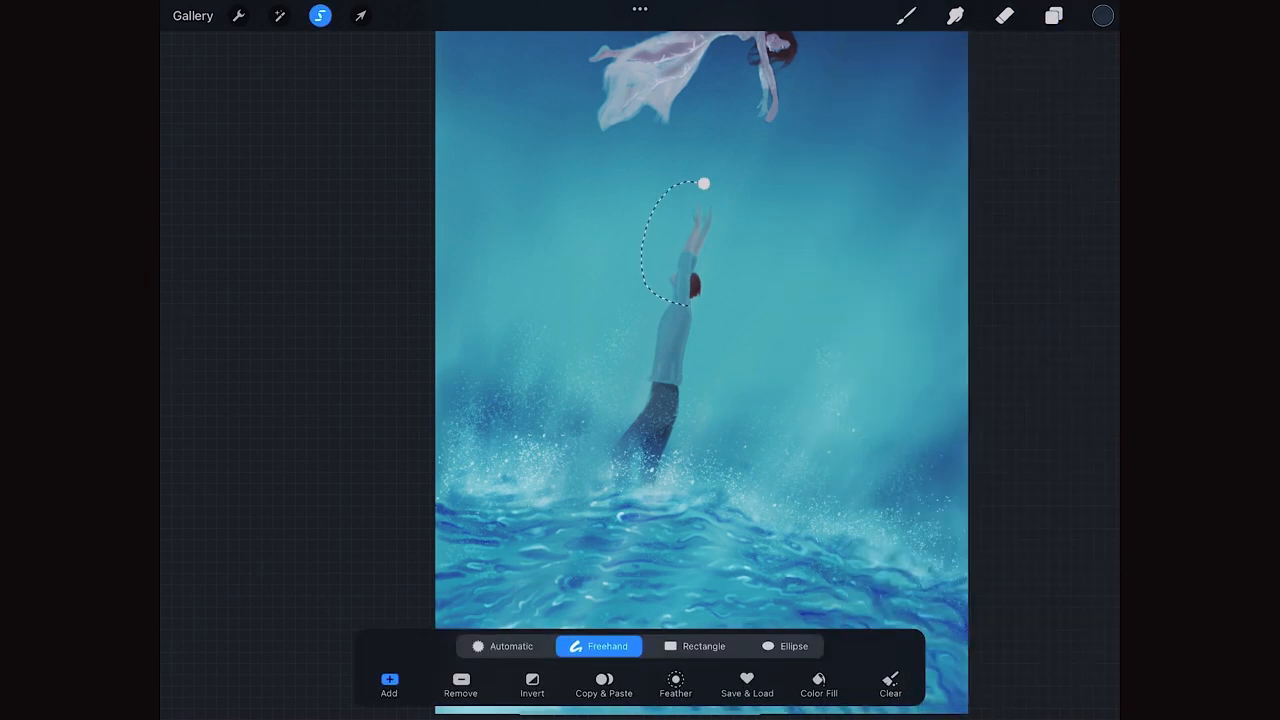
{"action": "left_click", "coordinate": [360, 16]}
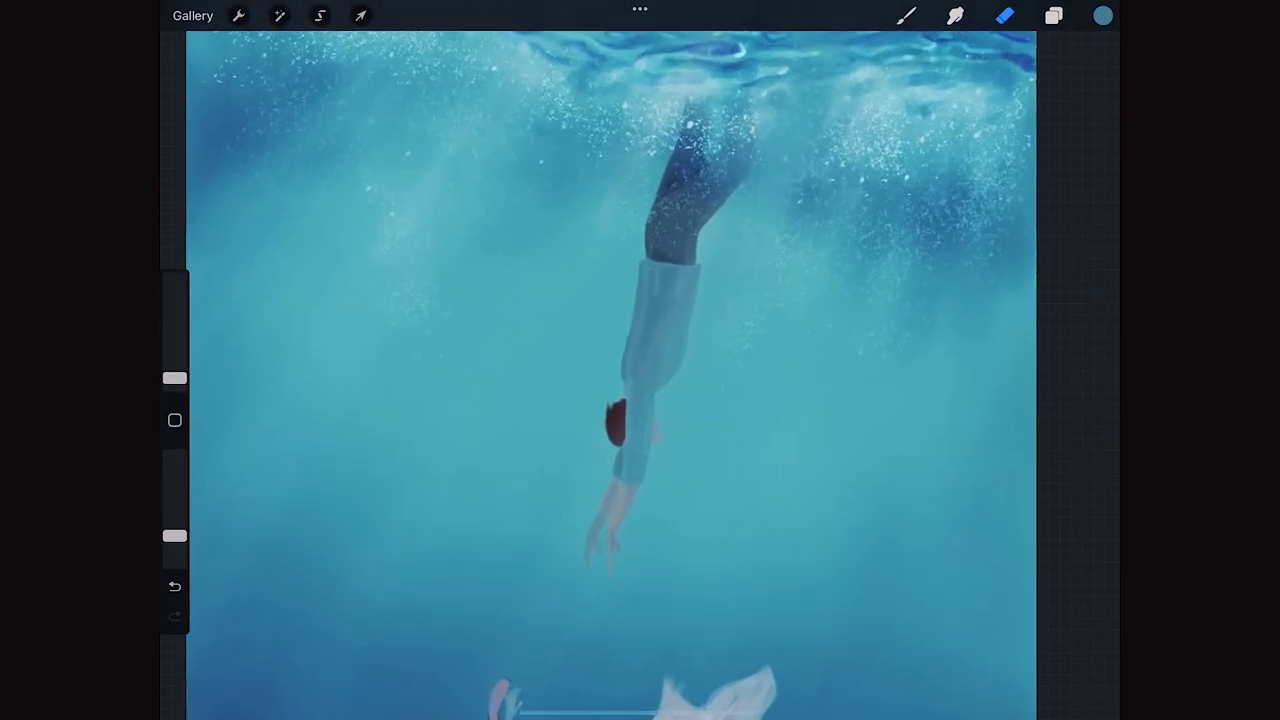
- With the Flicks brush at 1% in a pale colour, dab tiny bubbles around the diver's legs
{"action": "left_click", "coordinate": [904, 16]}
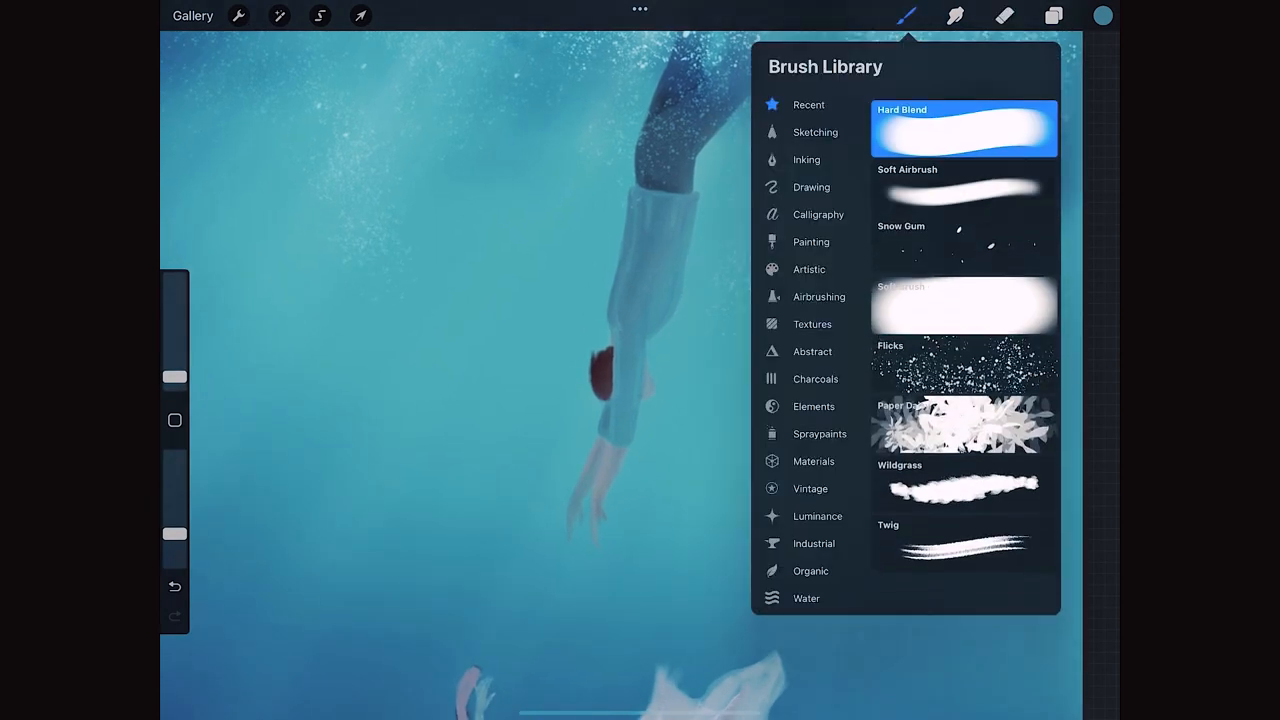
{"action": "left_click", "coordinate": [964, 362]}
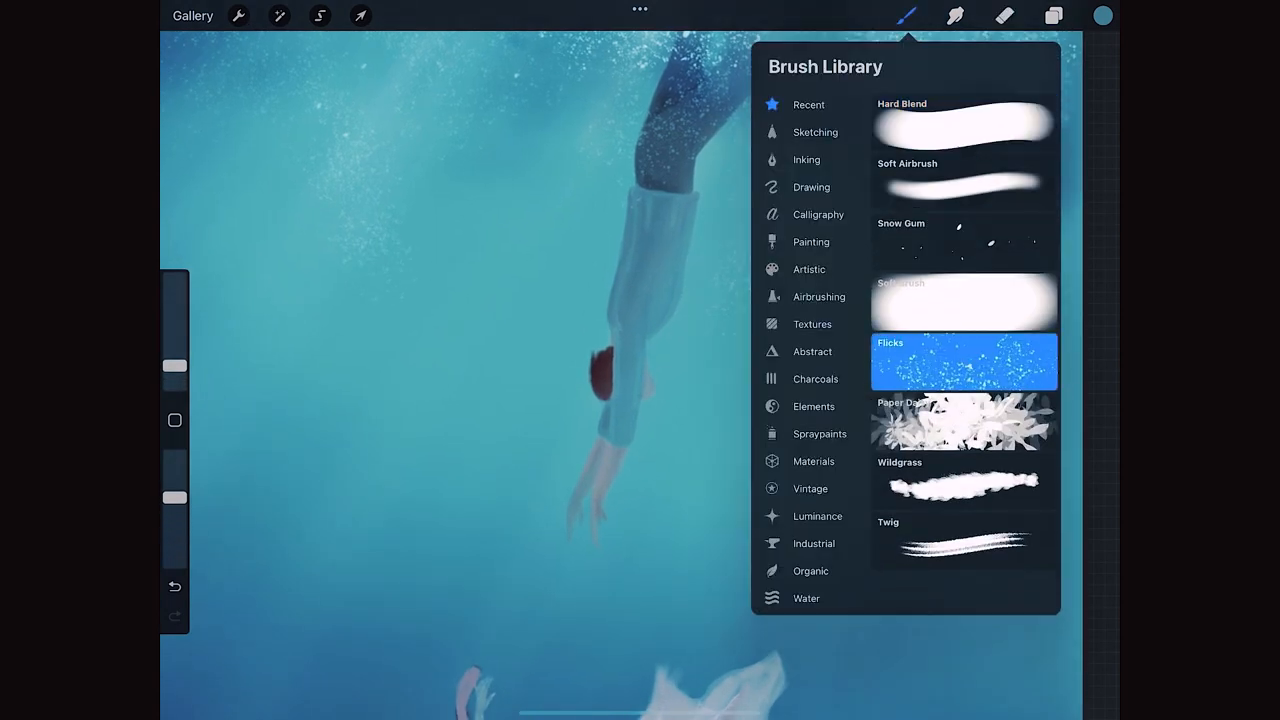
{"action": "left_click", "coordinate": [906, 16]}
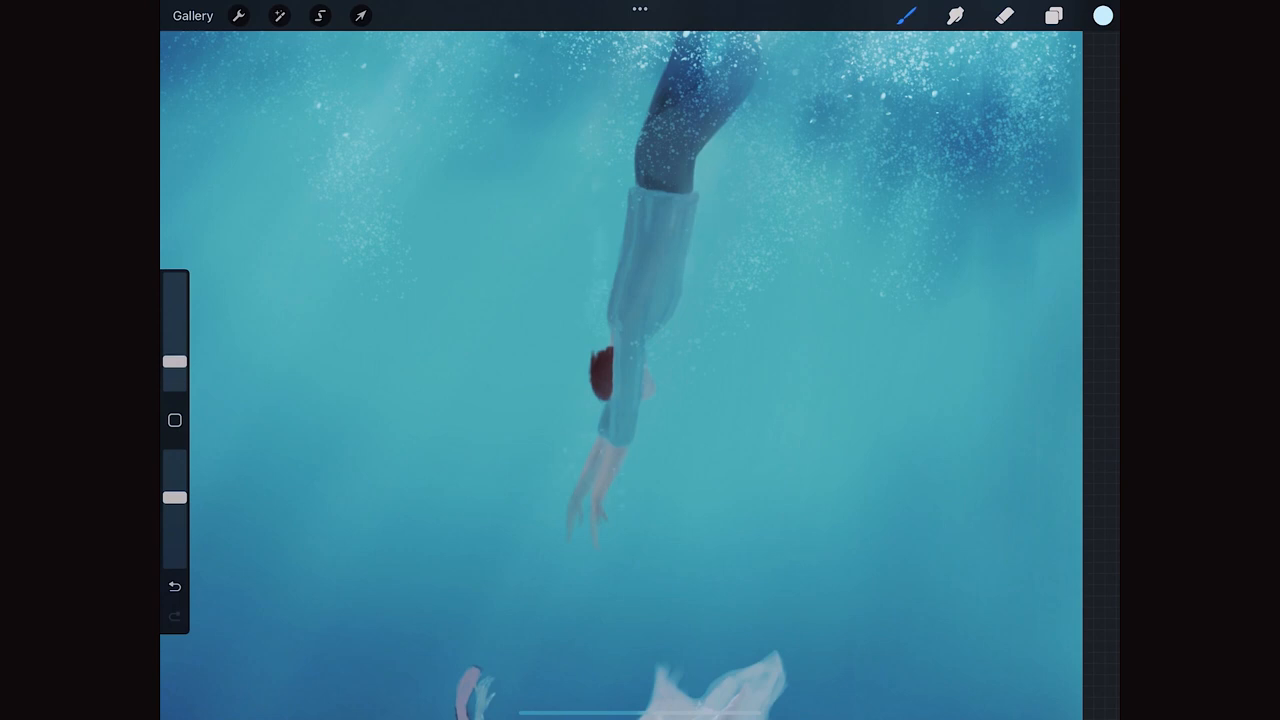
{"action": "left_click", "coordinate": [904, 16]}
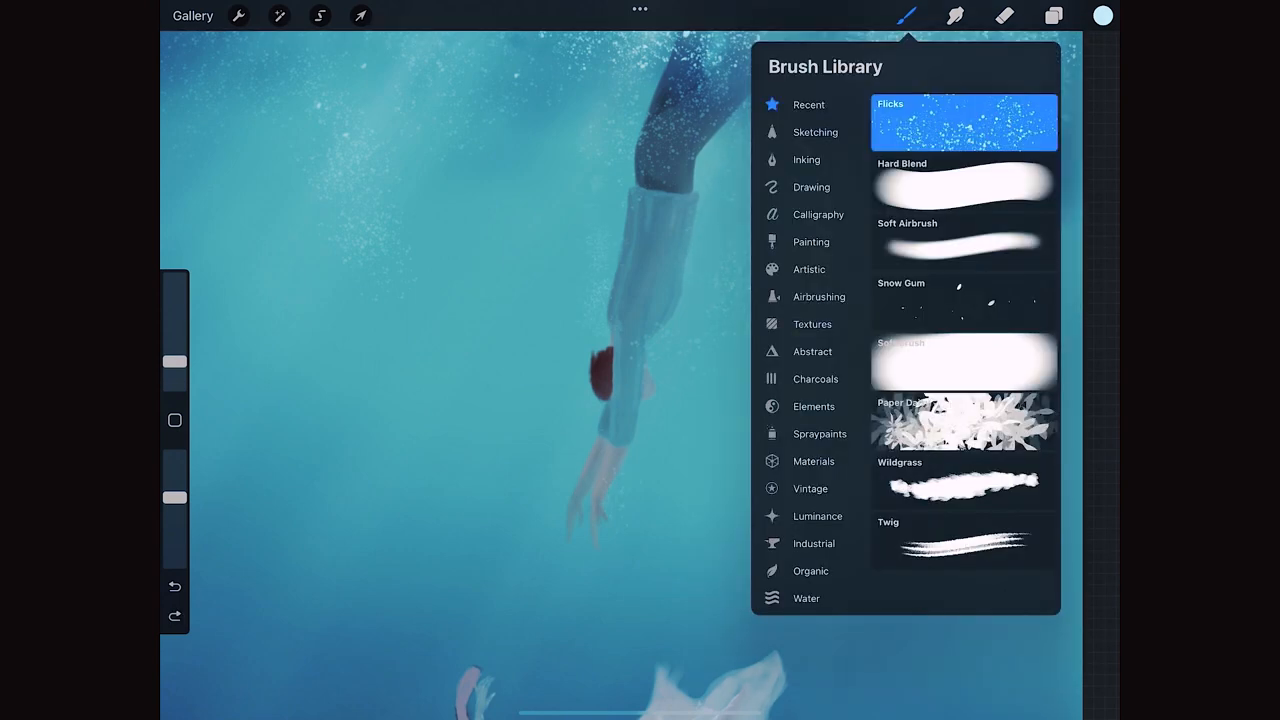
{"action": "left_click", "coordinate": [964, 182]}
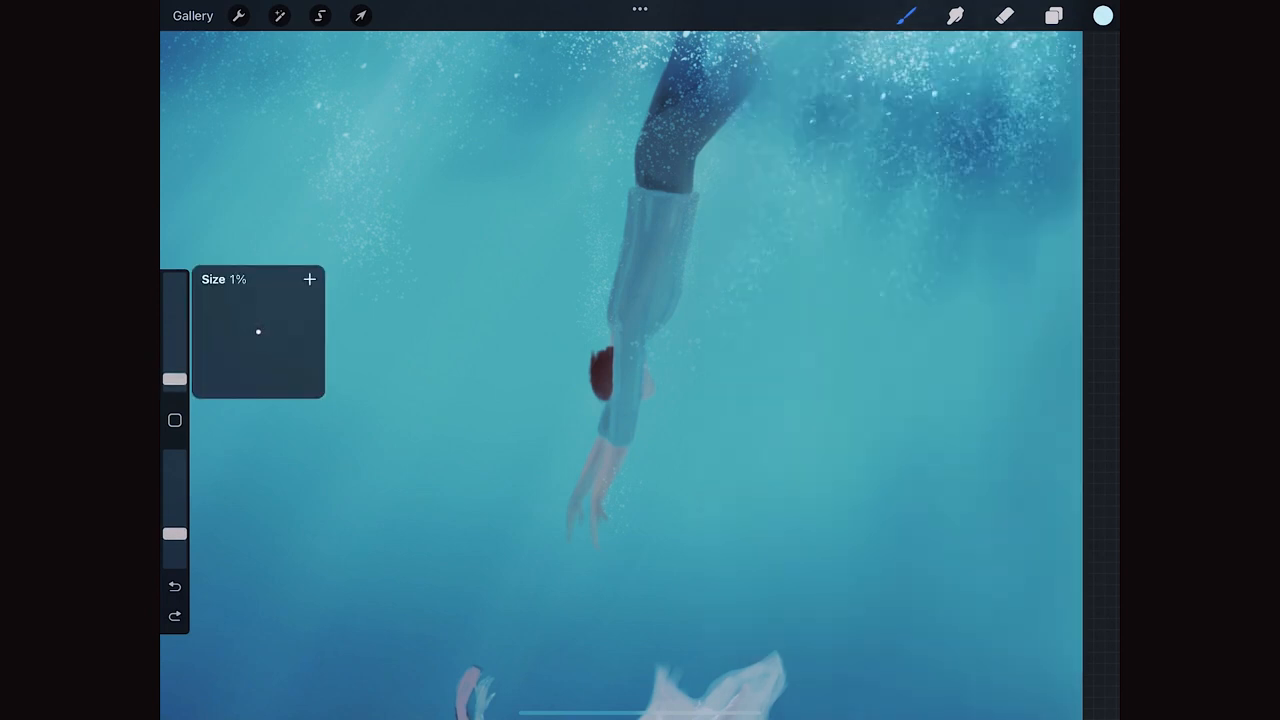
{"action": "left_click", "coordinate": [906, 16]}
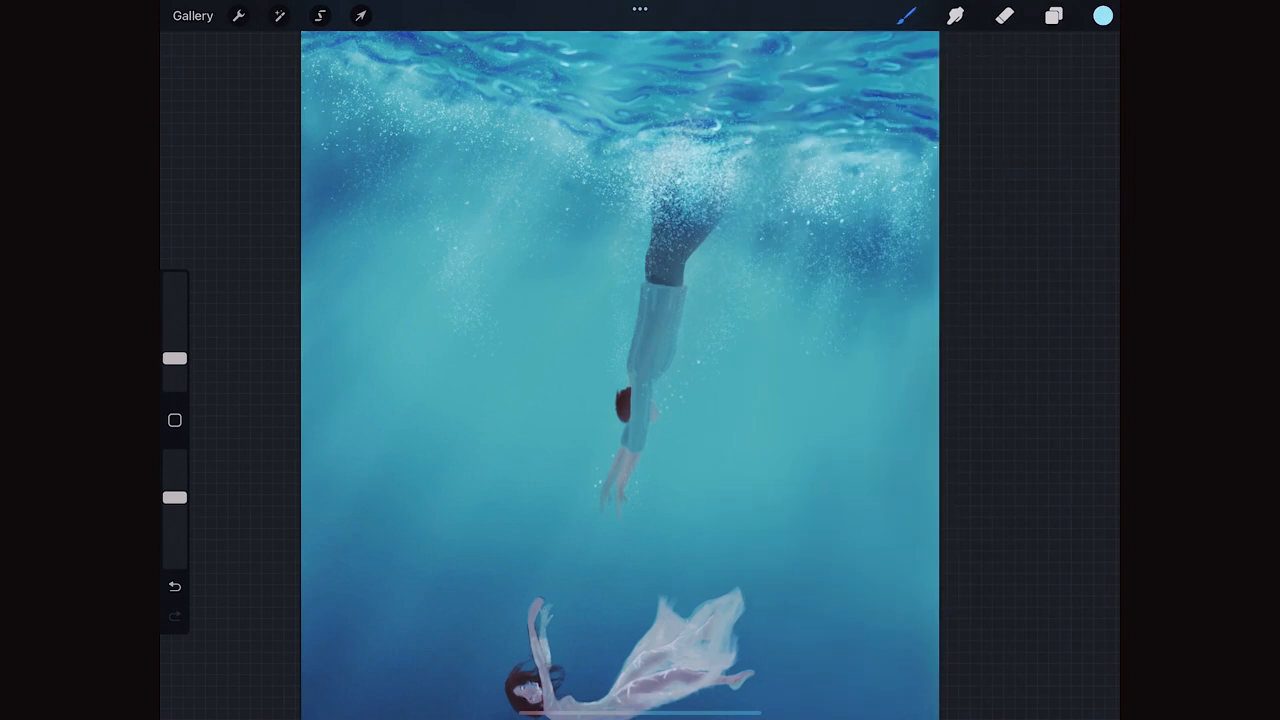
{"action": "left_click", "coordinate": [906, 16]}
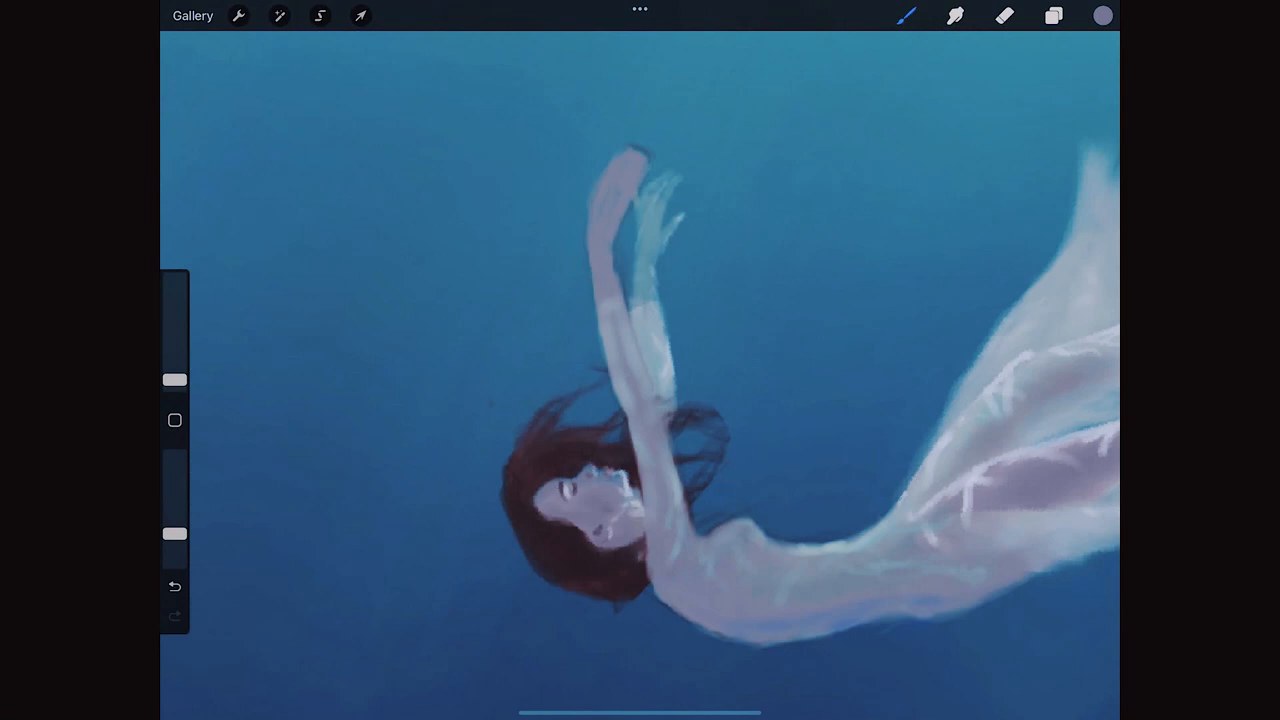
- Add a new empty layer inside the woman's New group via the Layers panel
{"action": "left_click", "coordinate": [1004, 16]}
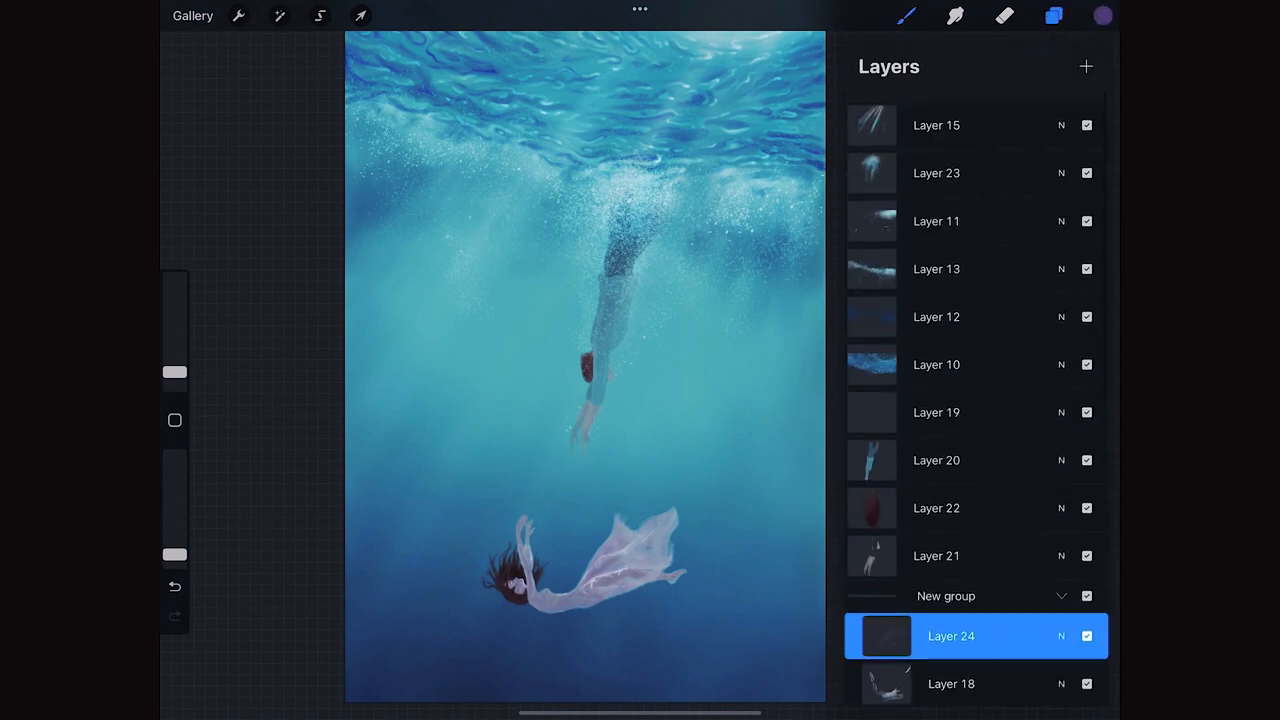
- Add a top layer set to Overlay, pick a dark blue and select the Soft Airbrush
{"action": "left_click", "coordinate": [1086, 66]}
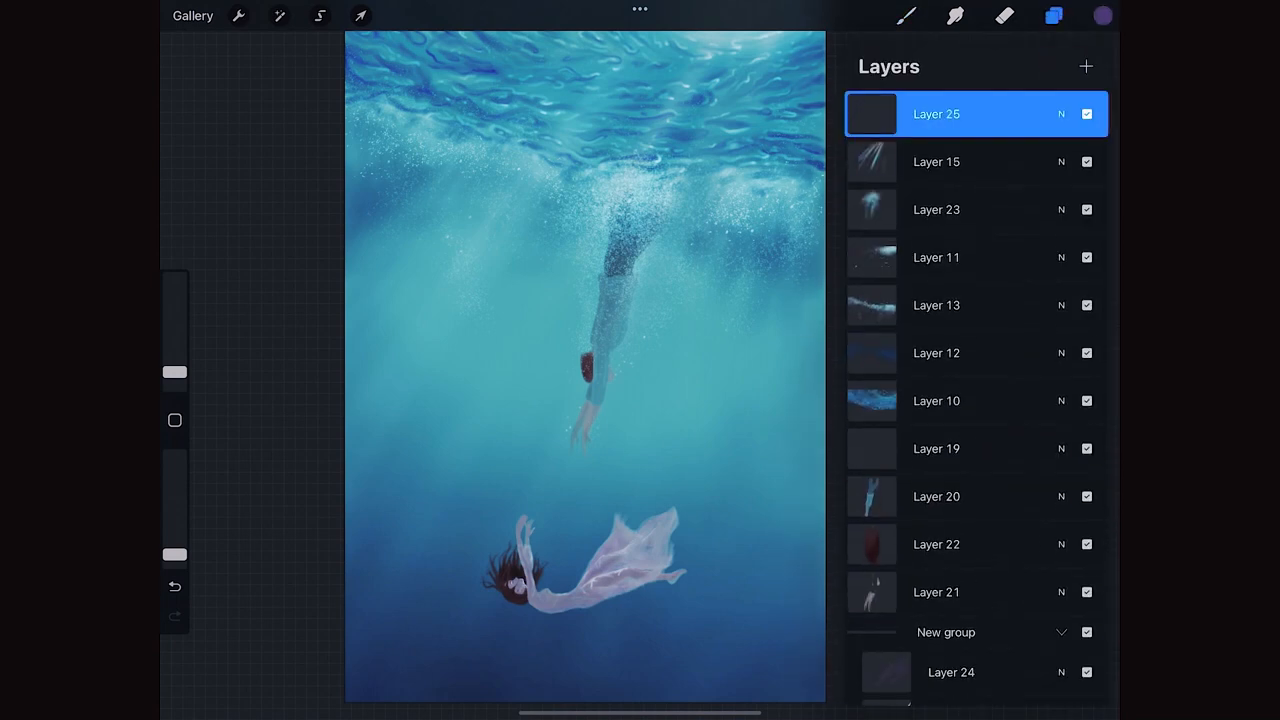
{"action": "left_click", "coordinate": [1100, 16]}
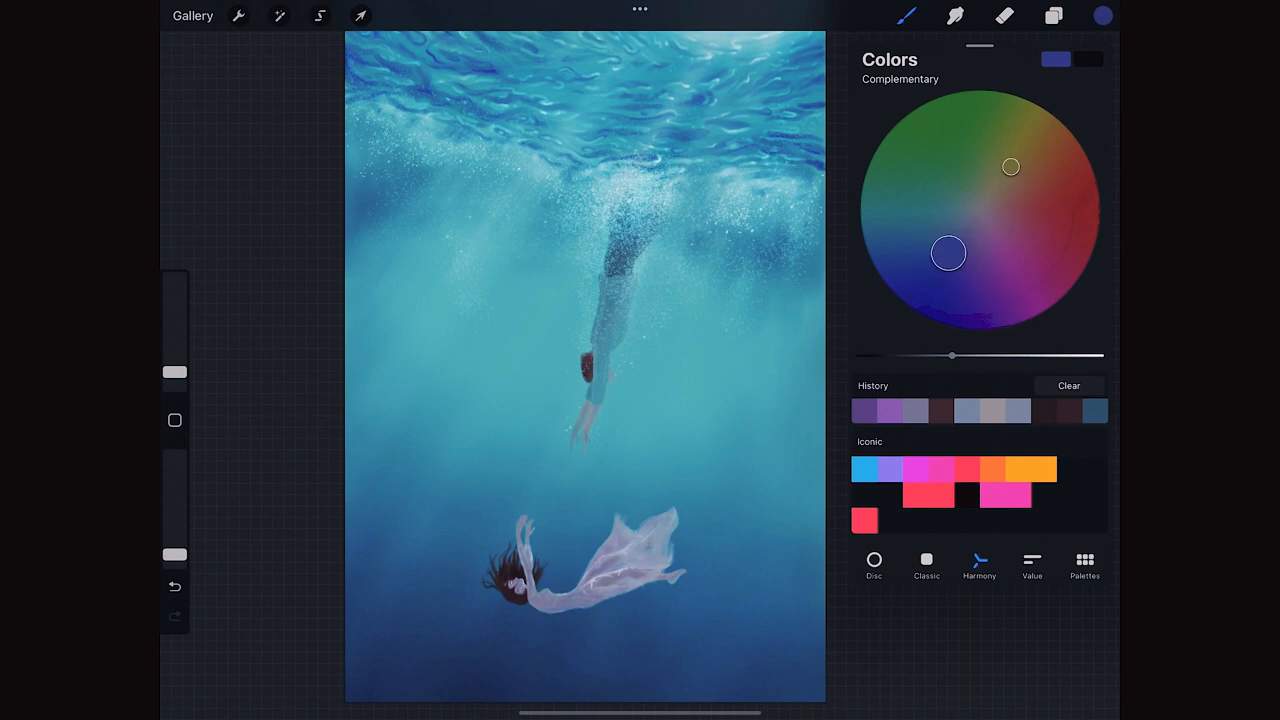
{"action": "left_click", "coordinate": [1052, 16]}
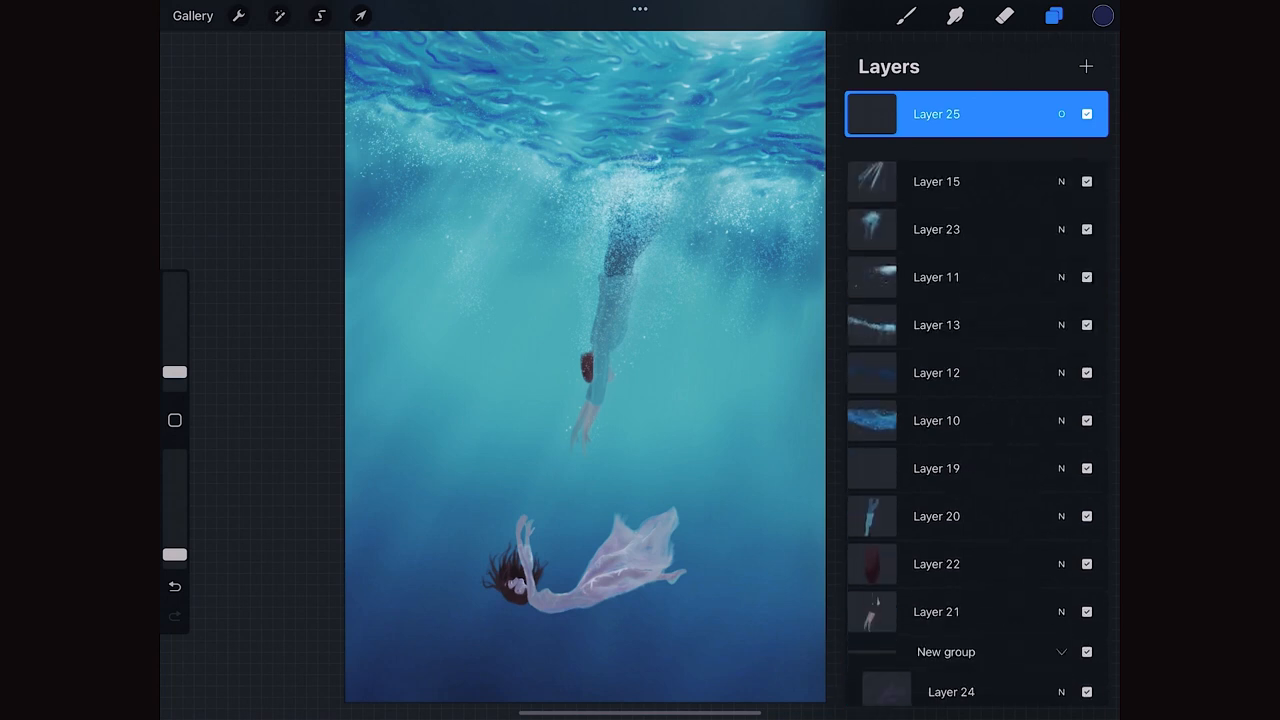
{"action": "left_click", "coordinate": [906, 16]}
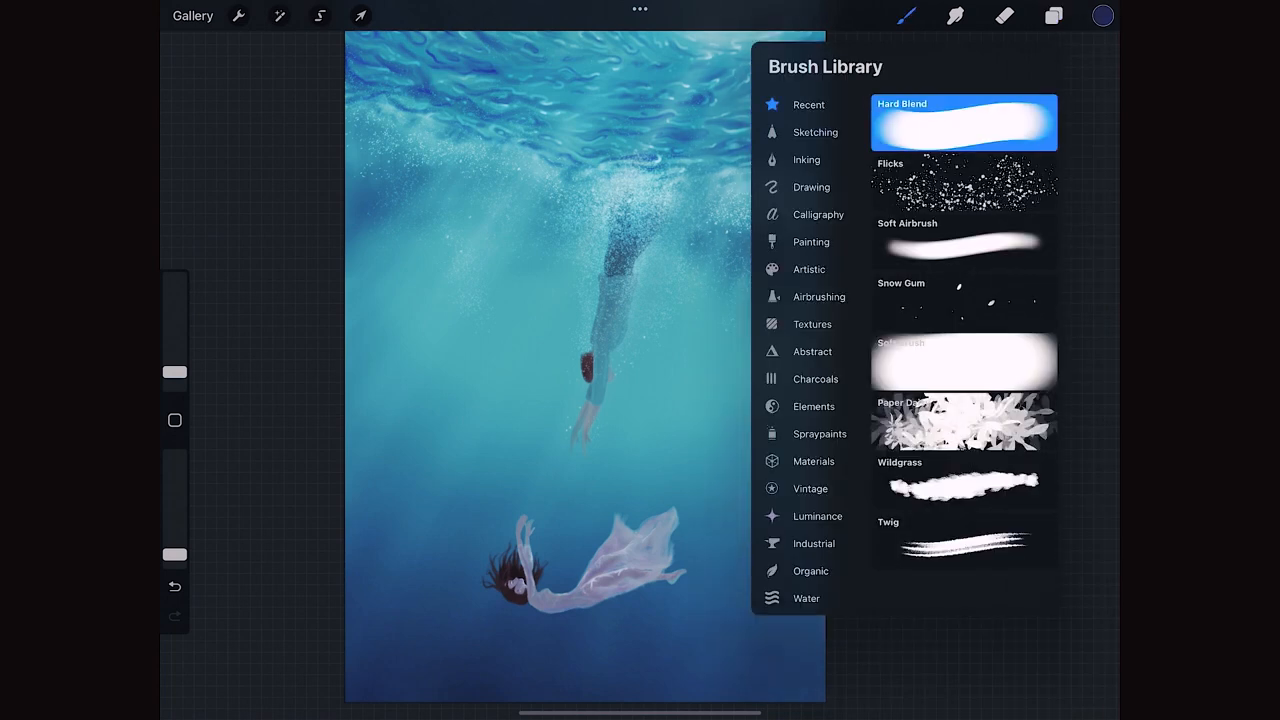
{"action": "left_click", "coordinate": [964, 242]}
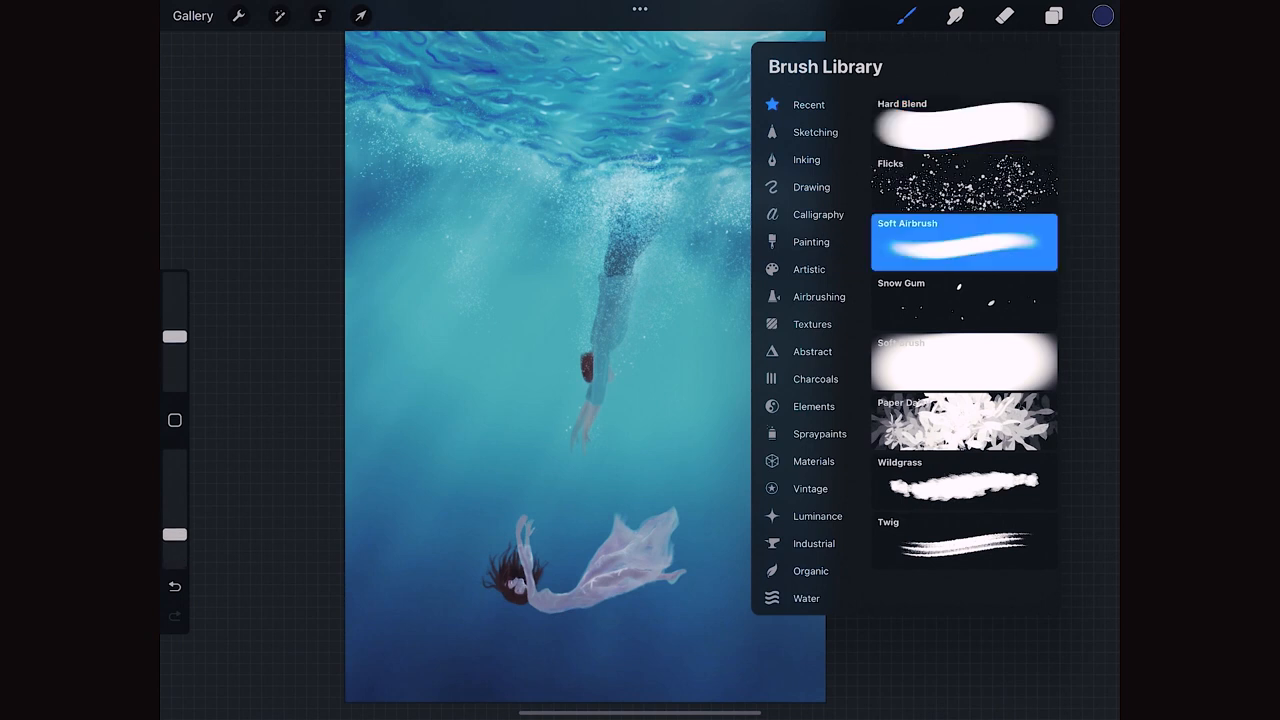